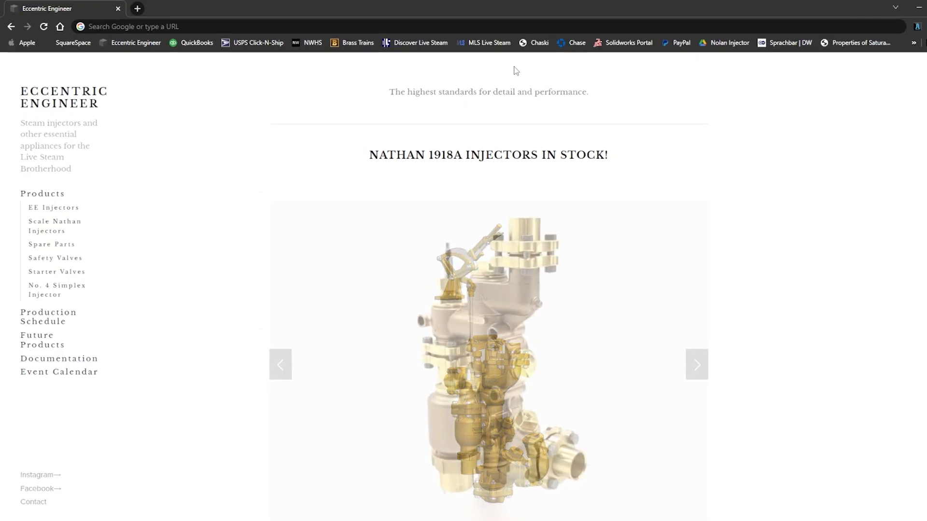
# Go to the digital.denverlibrary collections site and browse the D&RGW 315 results grid
pyautogui.write('digital.denverlibrary.org/digital/search/searchterm/PRR%20locomotive')
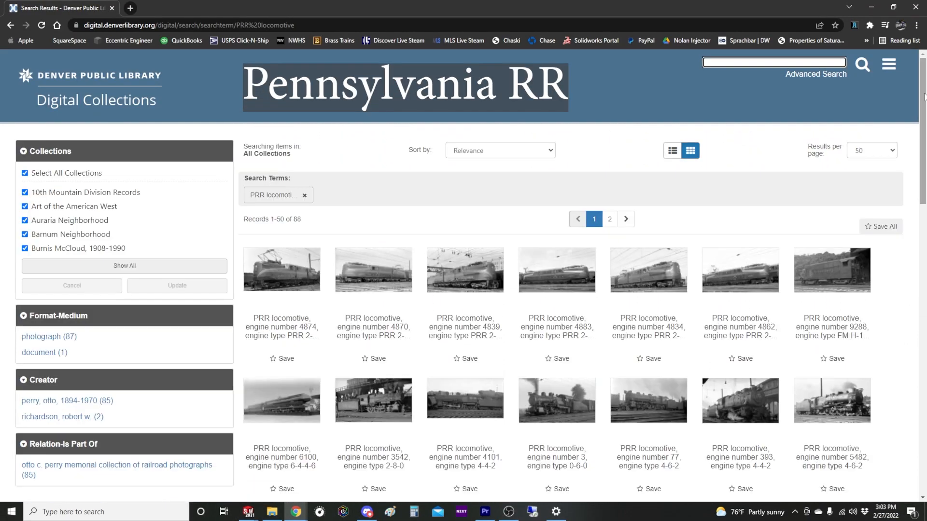
pyautogui.scroll(-3)
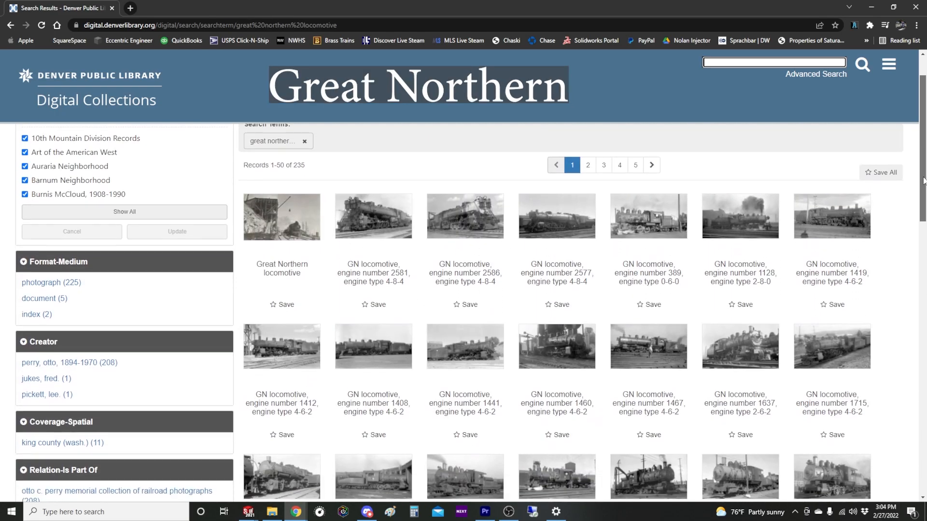
pyautogui.scroll(-3)
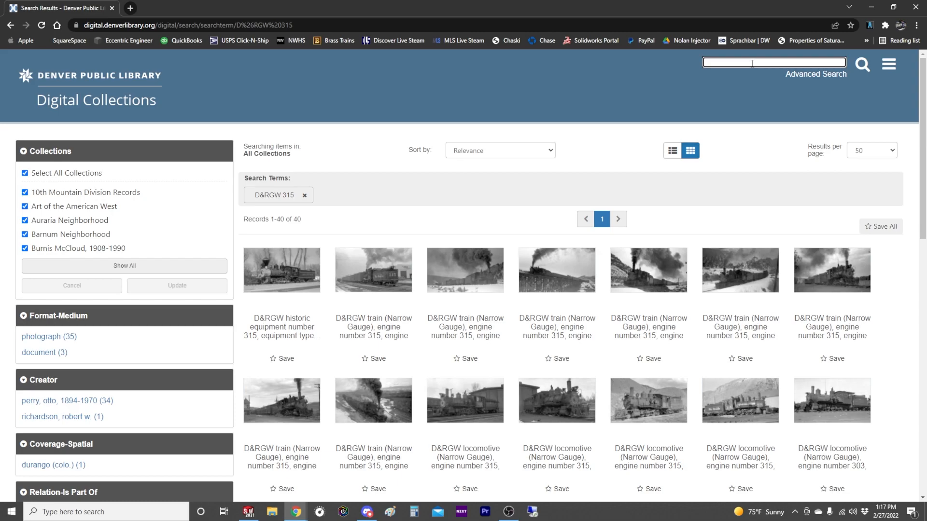
# Open engine 315 photo records in new tabs and pan the enlarged image to the smokebox support pipe
pyautogui.scroll(-3)
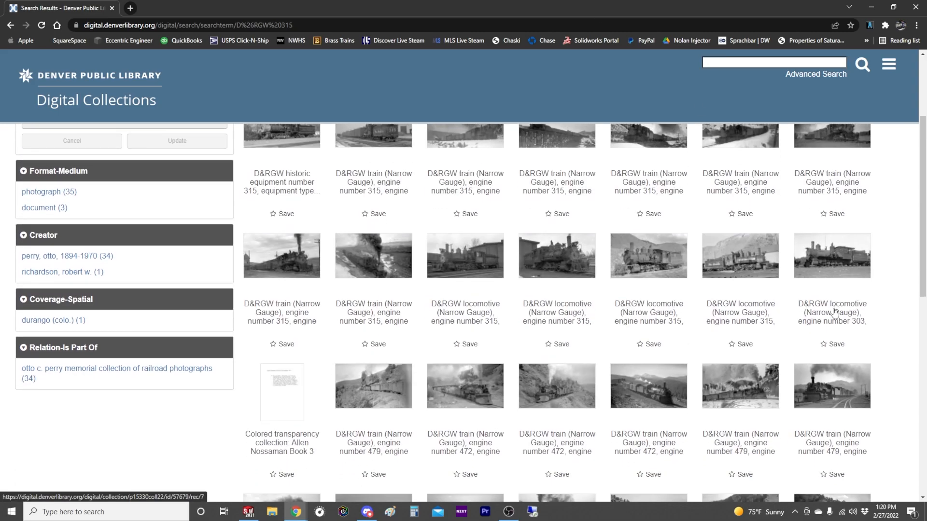
pyautogui.moveTo(752, 266)
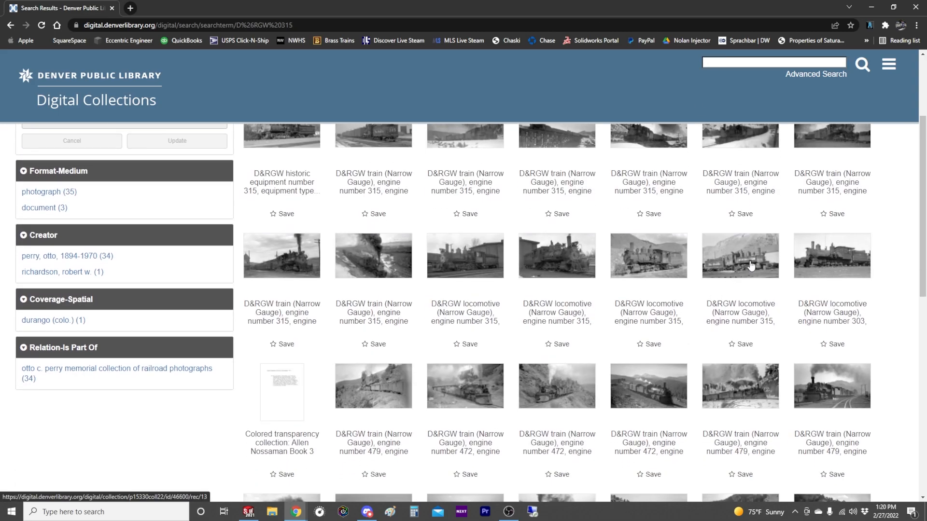
pyautogui.moveTo(743, 301)
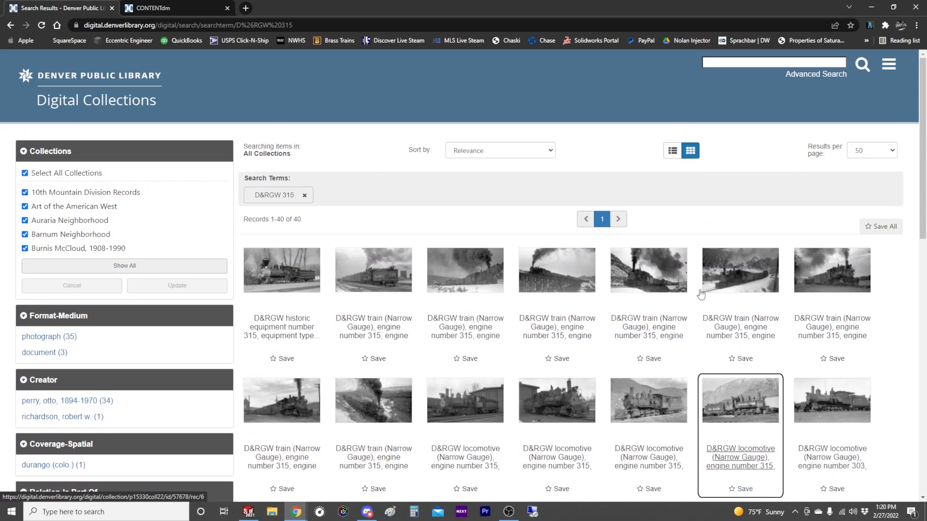
pyautogui.rightClick(556, 343)
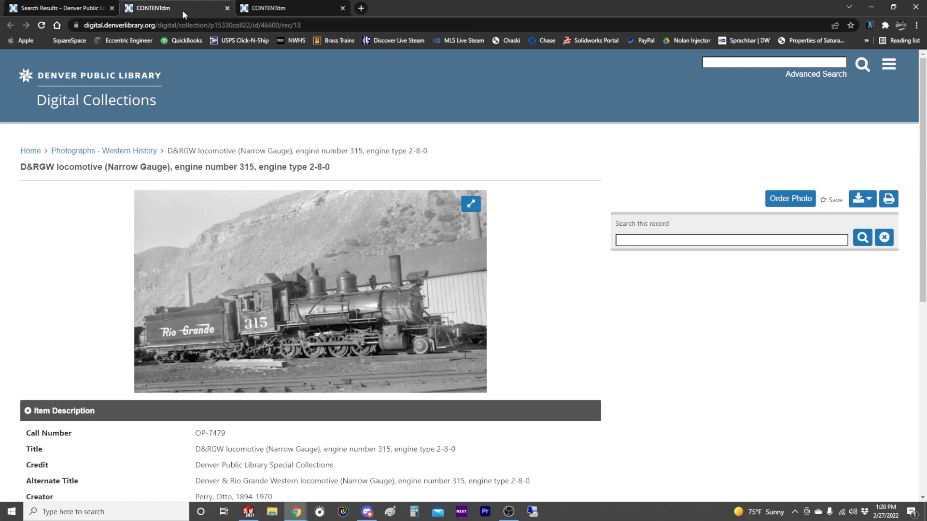
pyautogui.click(470, 204)
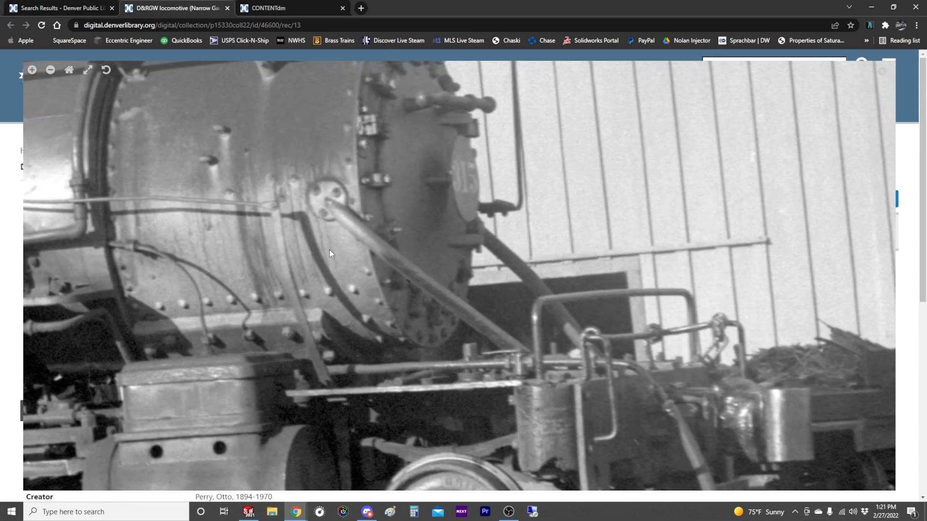
pyautogui.moveTo(296, 170)
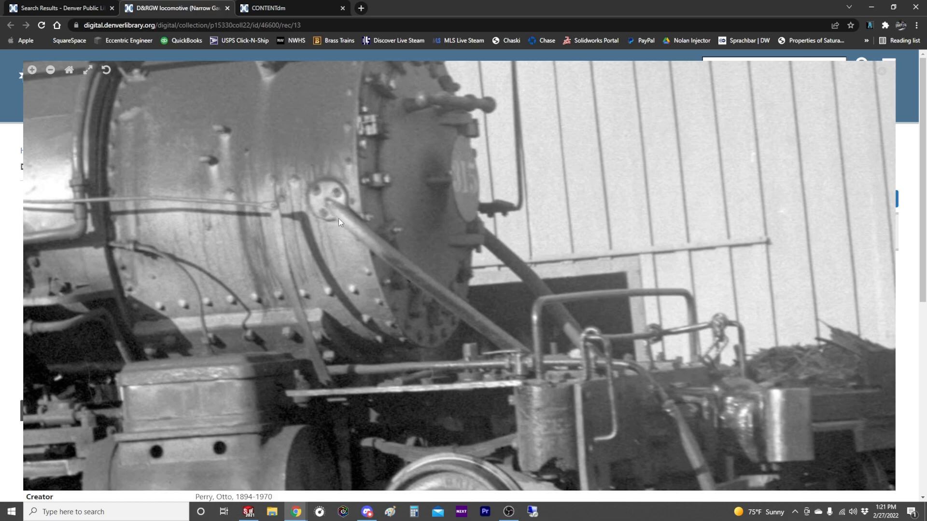
pyautogui.moveTo(469, 316)
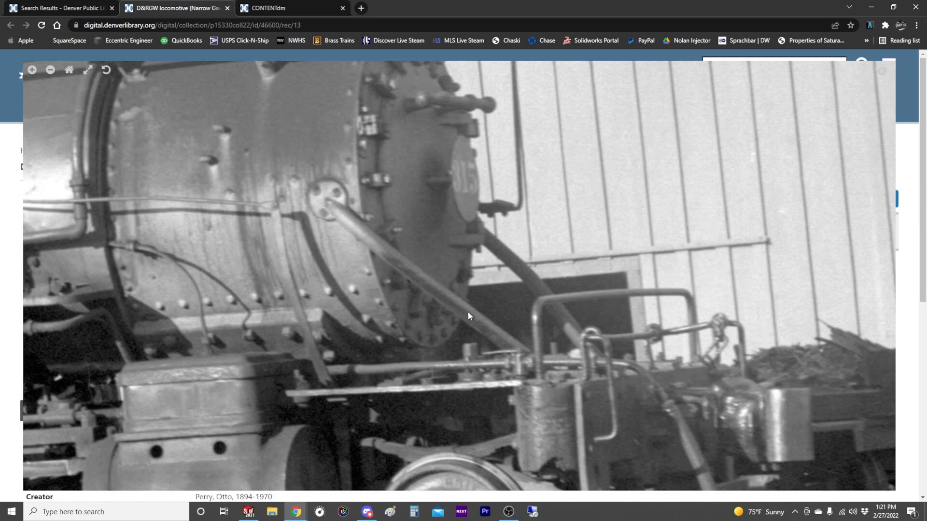
pyautogui.moveTo(555, 376)
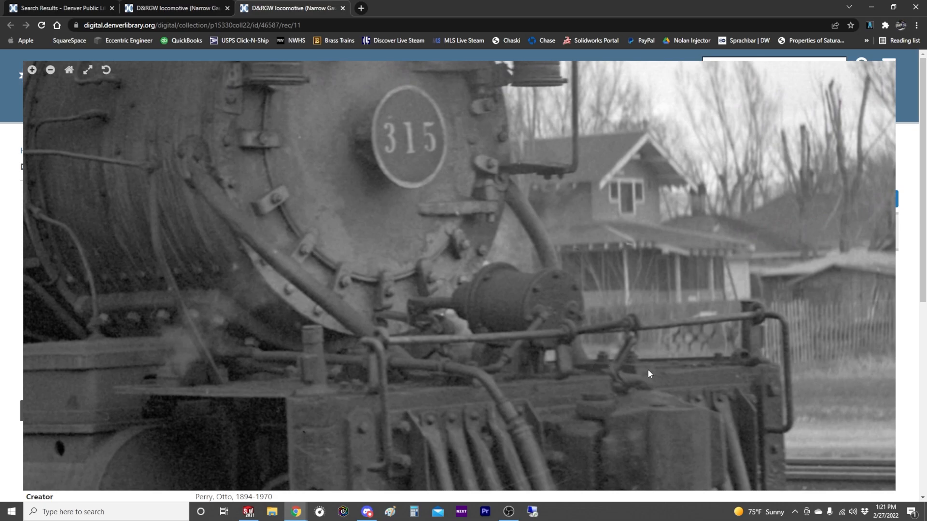
pyautogui.moveTo(647, 374)
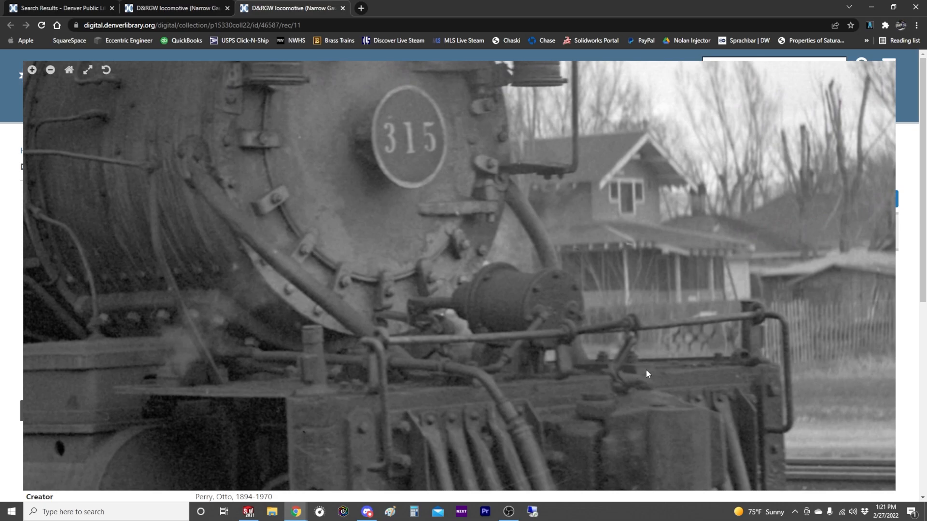
pyautogui.moveTo(567, 378)
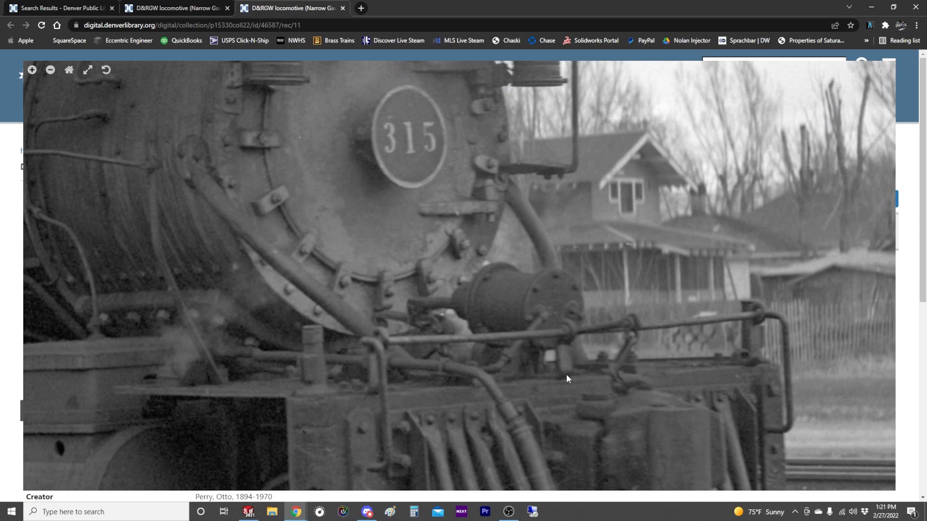
pyautogui.moveTo(600, 370)
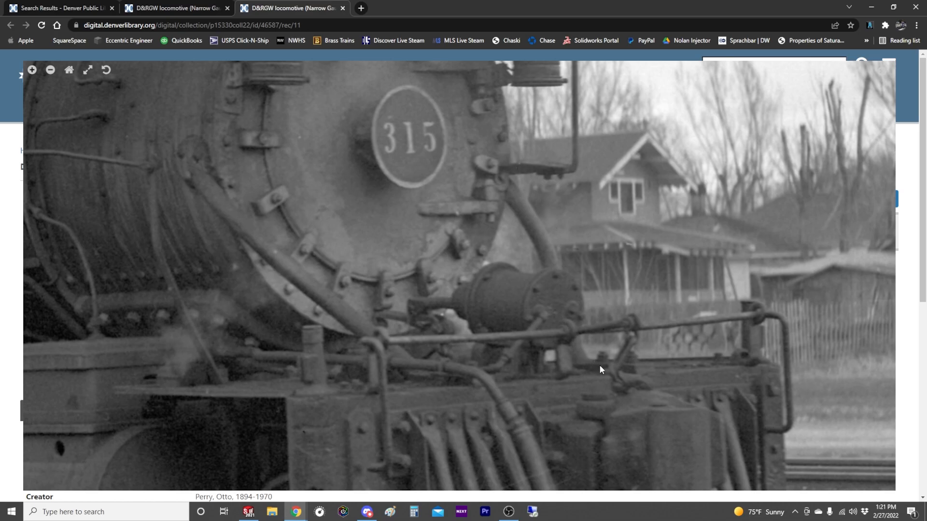
pyautogui.moveTo(579, 333)
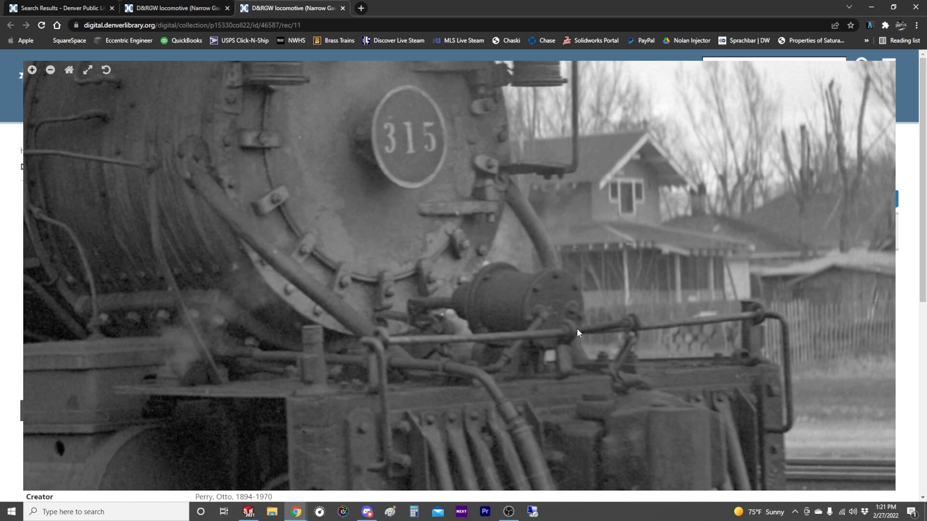
pyautogui.click(175, 8)
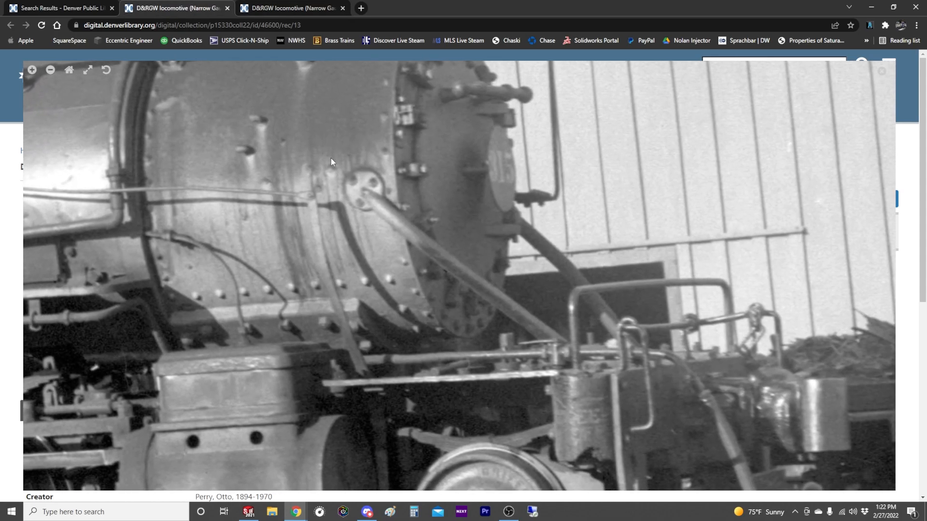
pyautogui.moveTo(596, 360)
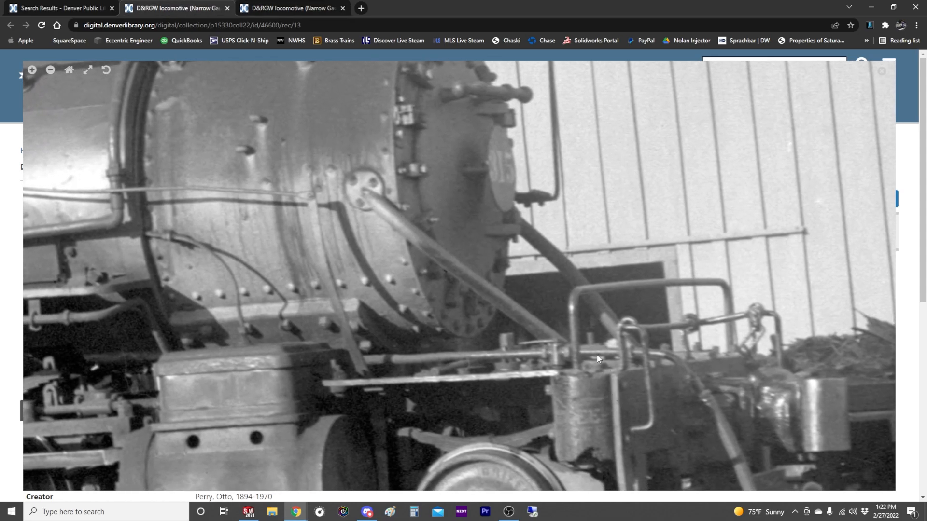
pyautogui.moveTo(596, 359); pyautogui.dragTo(426, 307)
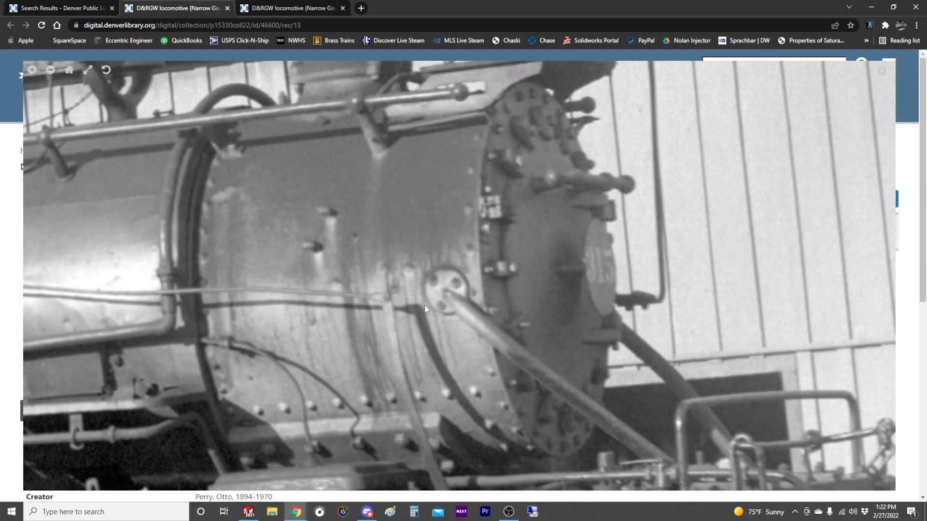
pyautogui.moveTo(480, 265)
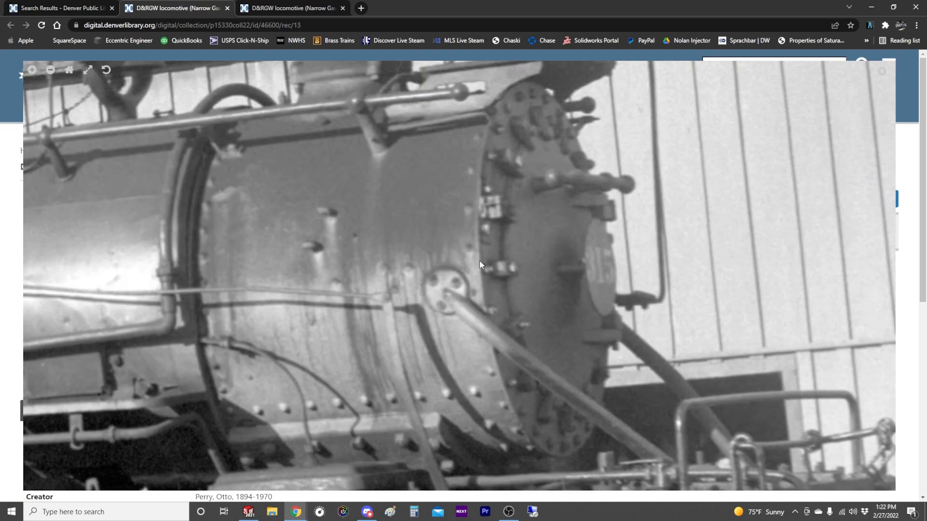
pyautogui.moveTo(461, 288)
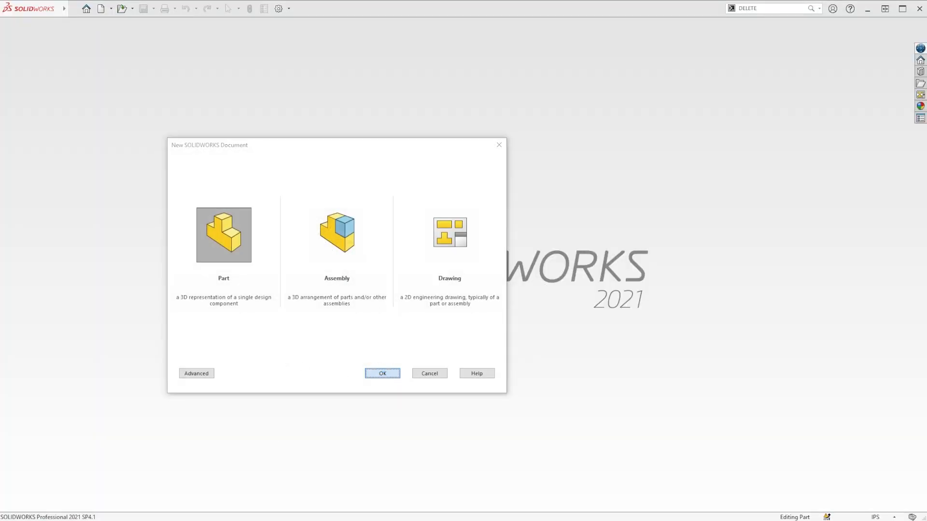
# In a new part, sketch origin-centred arcs on the Front Plane dimensioned 11.00 diameter and 0.13 thick
pyautogui.click(382, 372)
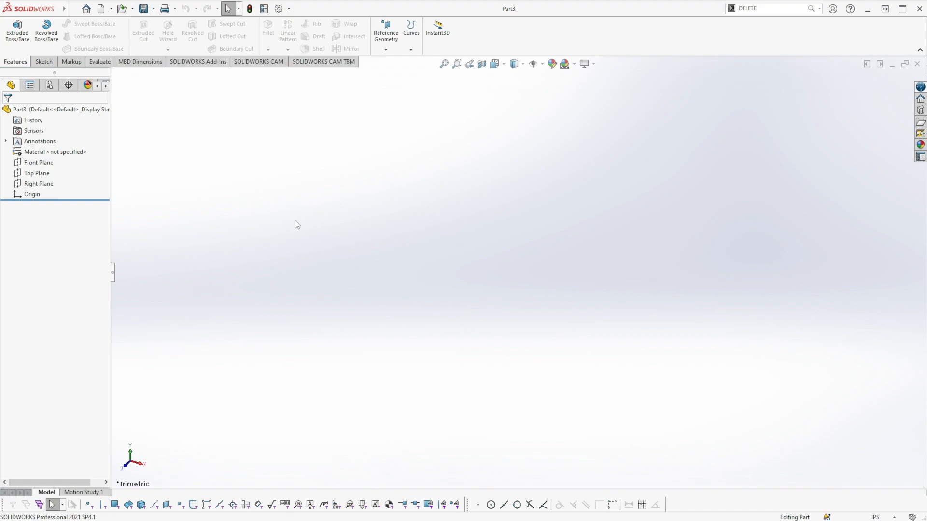
pyautogui.click(39, 162)
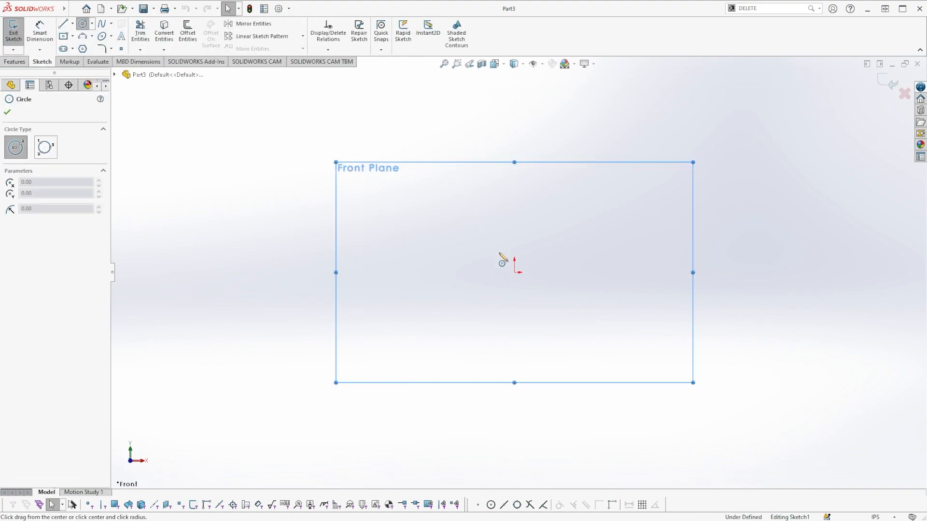
pyautogui.moveTo(513, 272); pyautogui.dragTo(585, 380)
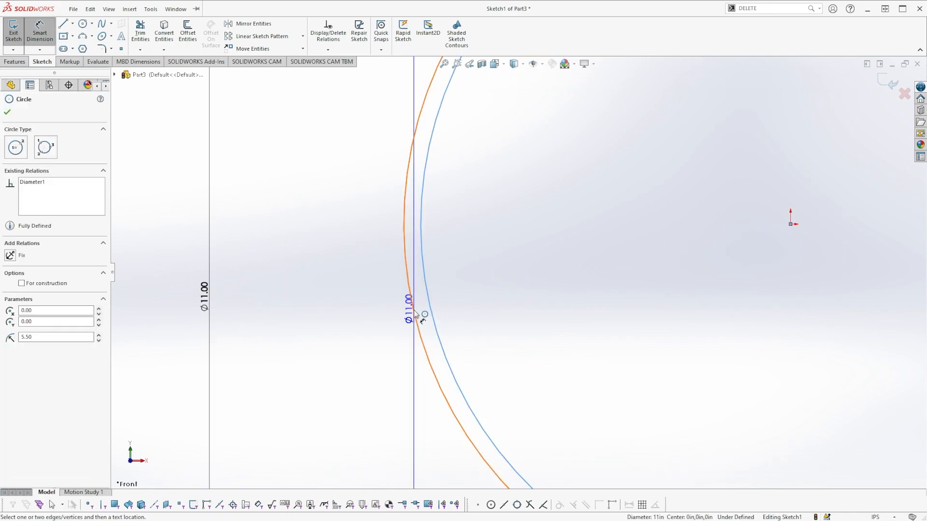
pyautogui.click(438, 307)
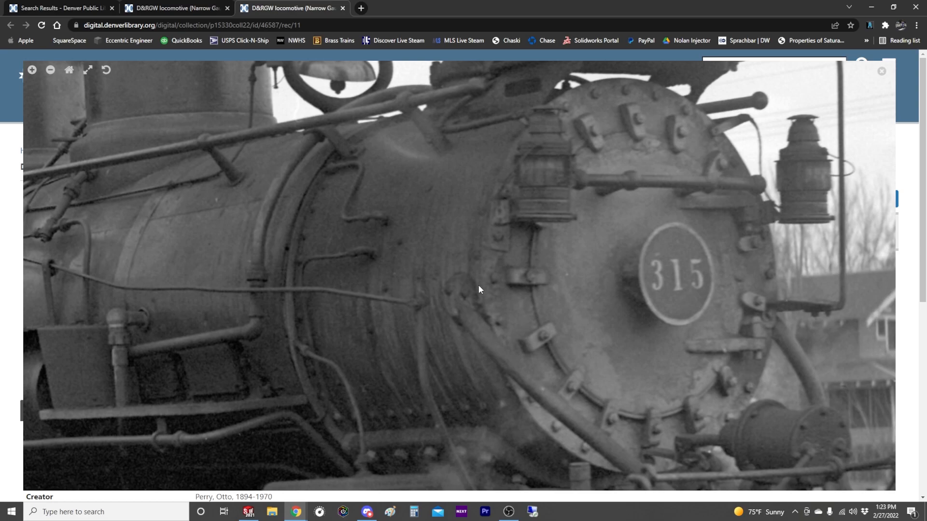
pyautogui.moveTo(486, 296)
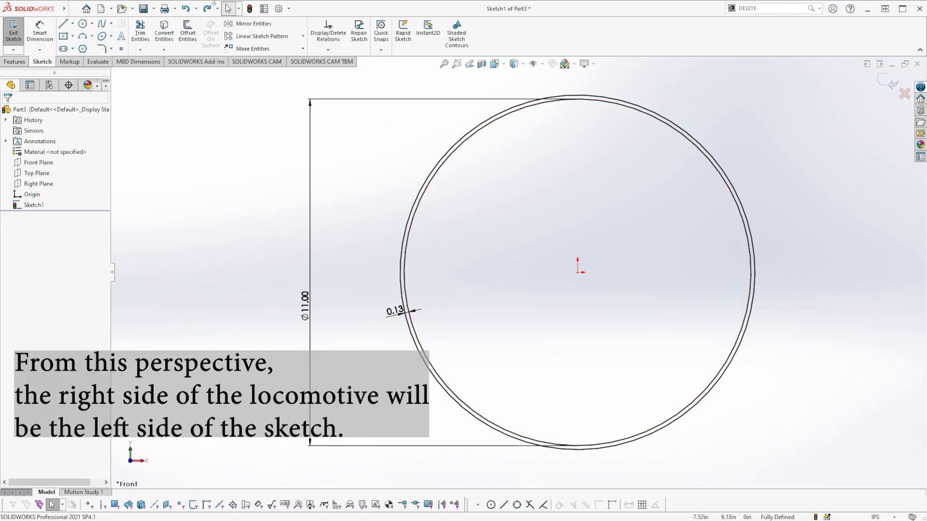
pyautogui.moveTo(515, 456)
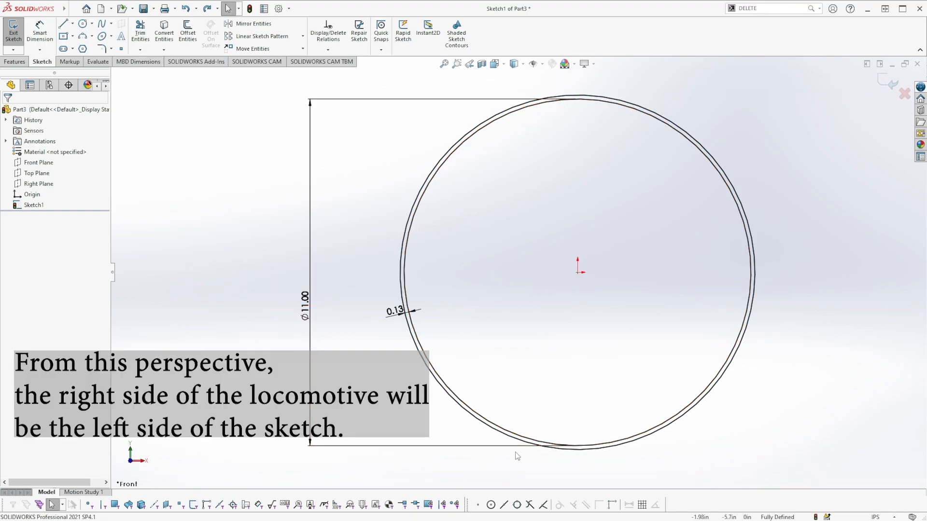
pyautogui.click(64, 24)
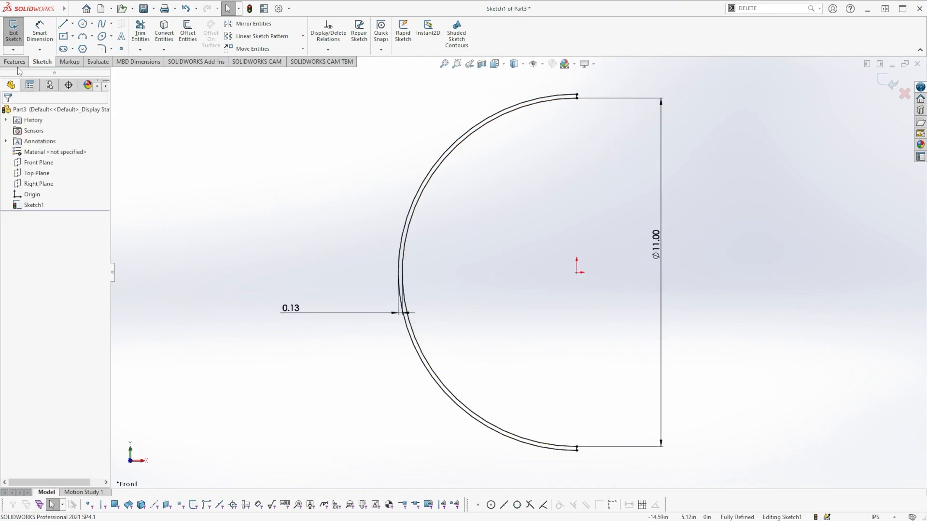
# Extrude the curved strip with Mid Plane and start a sketch on the Right Plane
pyautogui.click(16, 30)
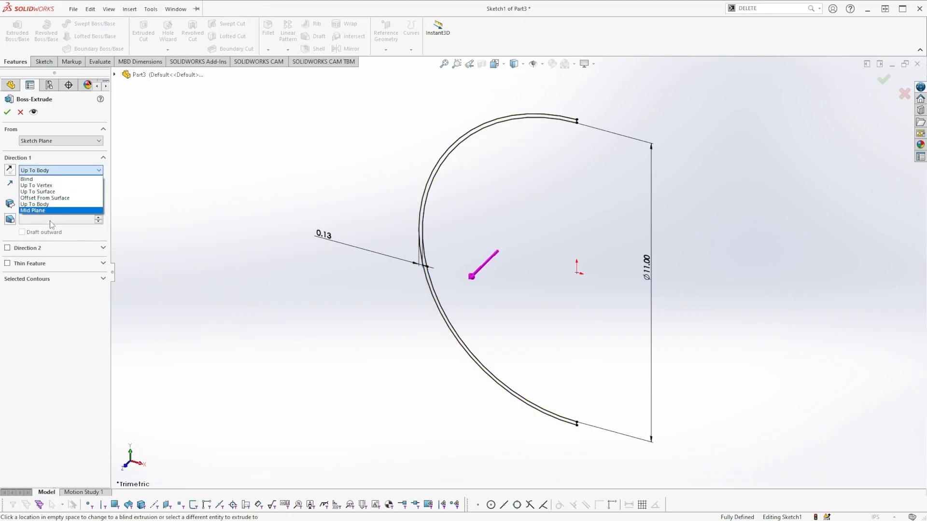
pyautogui.click(33, 211)
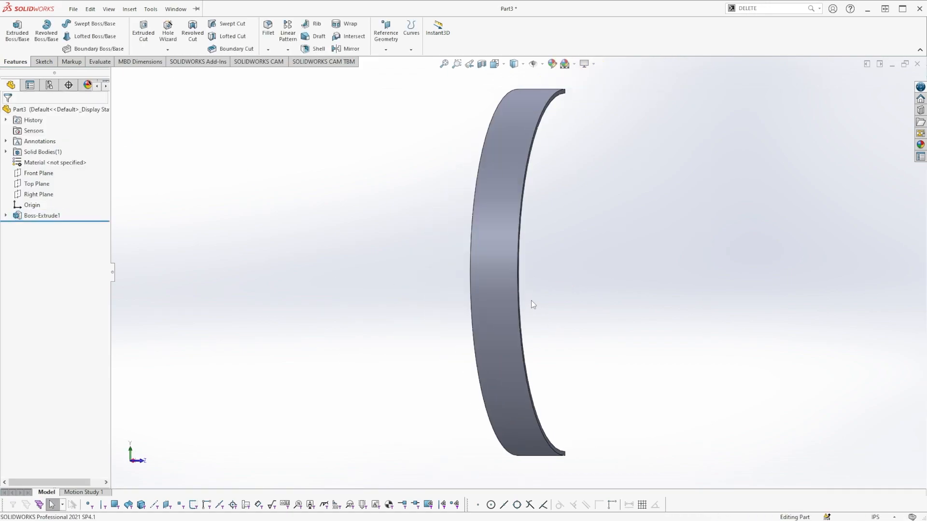
pyautogui.click(39, 194)
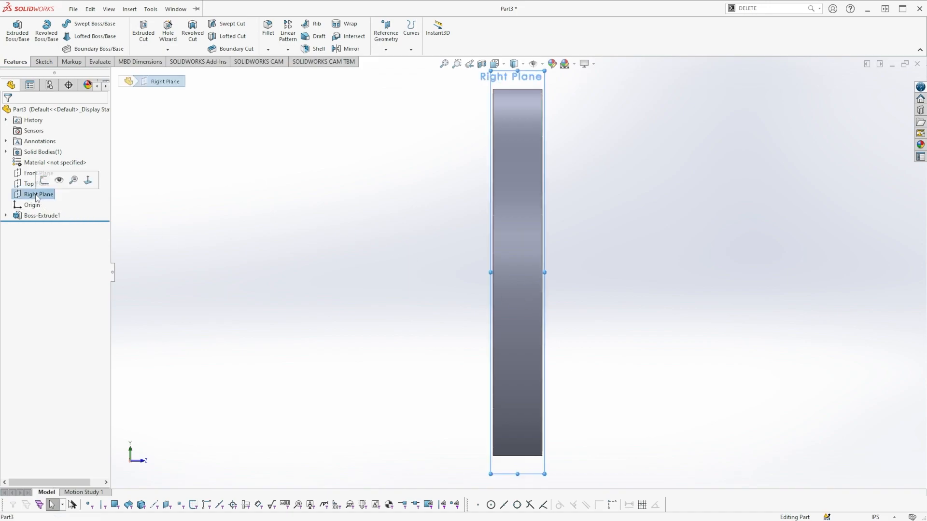
pyautogui.click(44, 62)
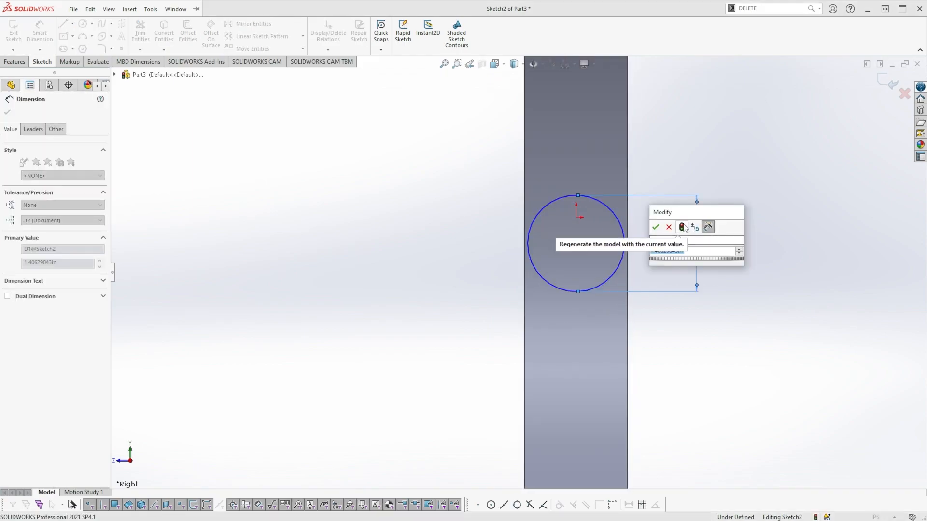
# Cut a 1.25-diameter circle Through All the band
pyautogui.click(654, 228)
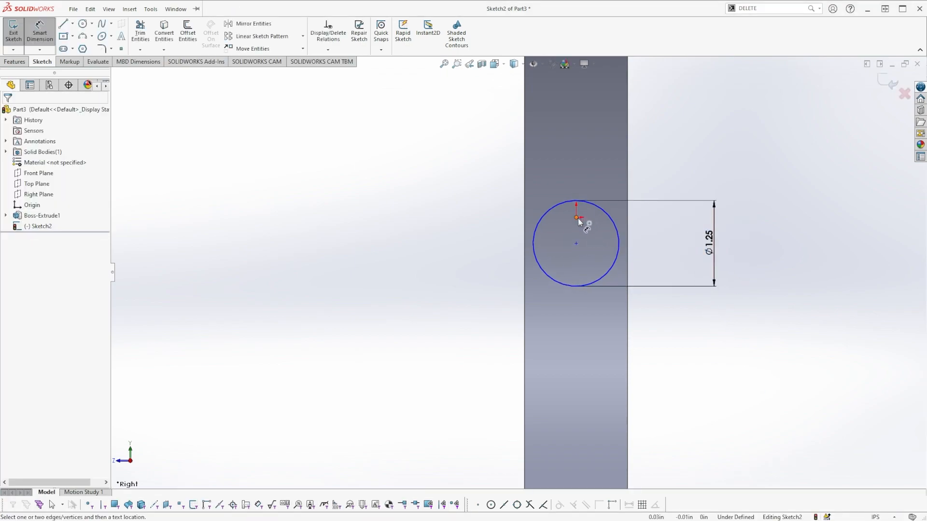
pyautogui.click(573, 217)
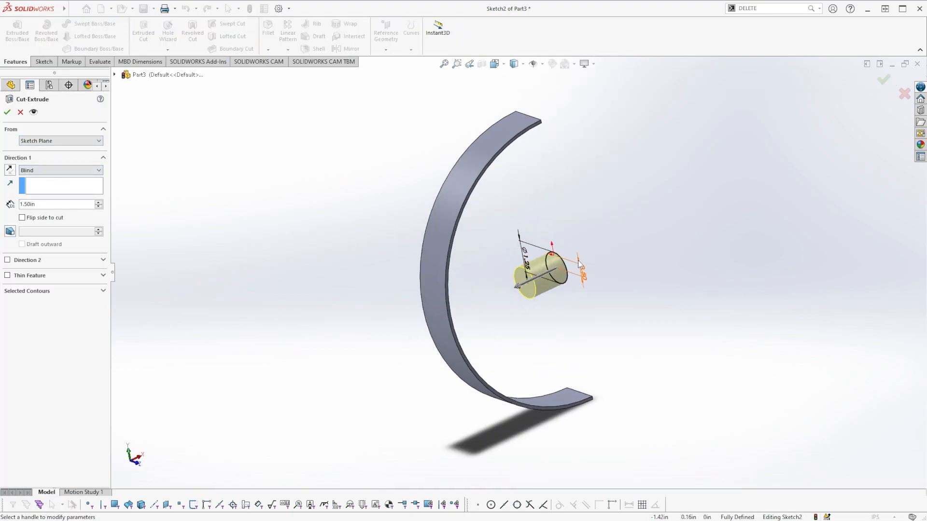
pyautogui.click(59, 170)
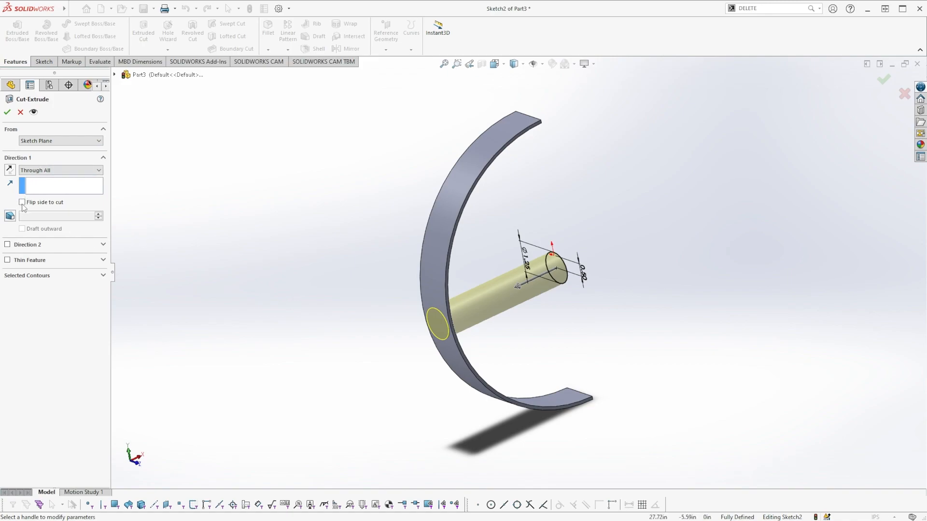
pyautogui.moveTo(418, 328)
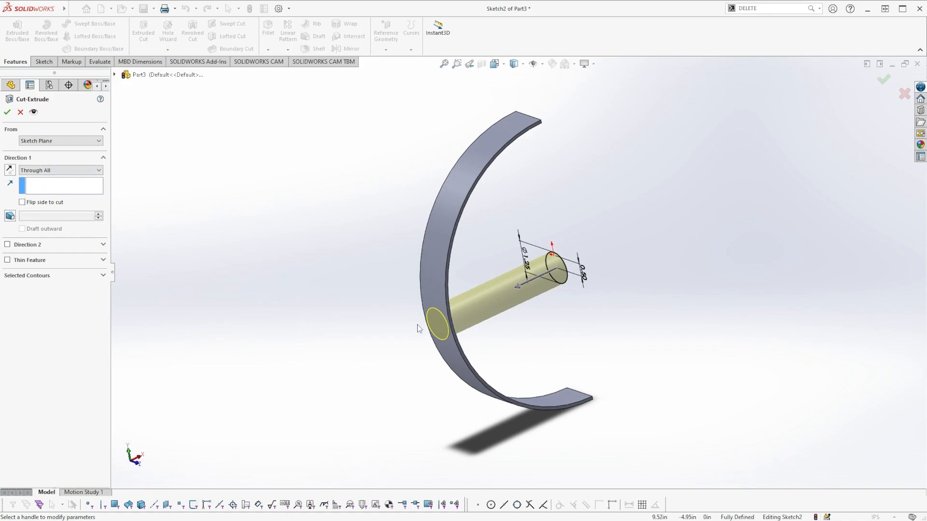
pyautogui.click(22, 202)
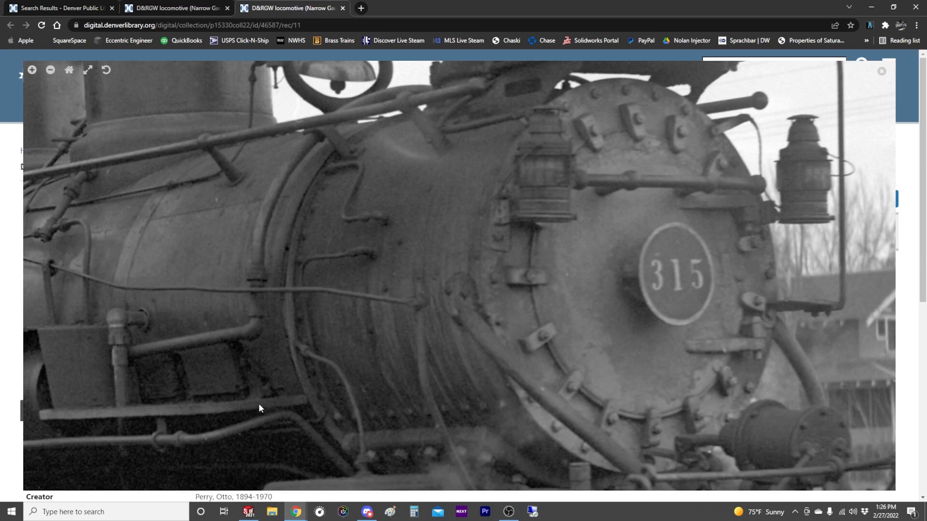
pyautogui.moveTo(441, 265)
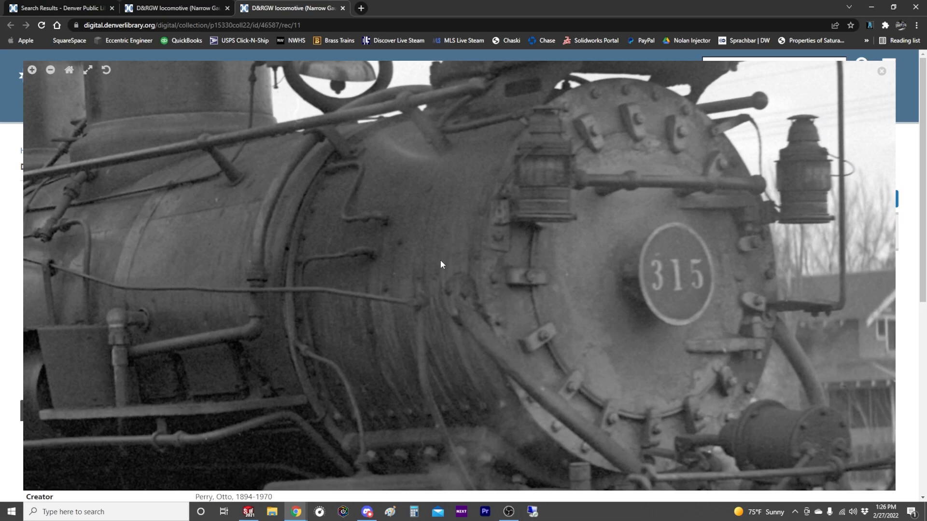
pyautogui.moveTo(627, 359)
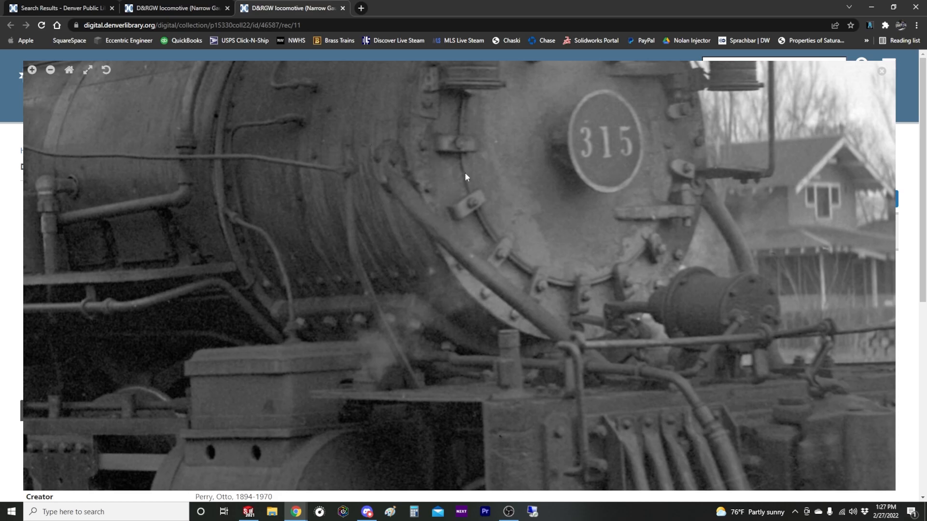
pyautogui.moveTo(539, 323)
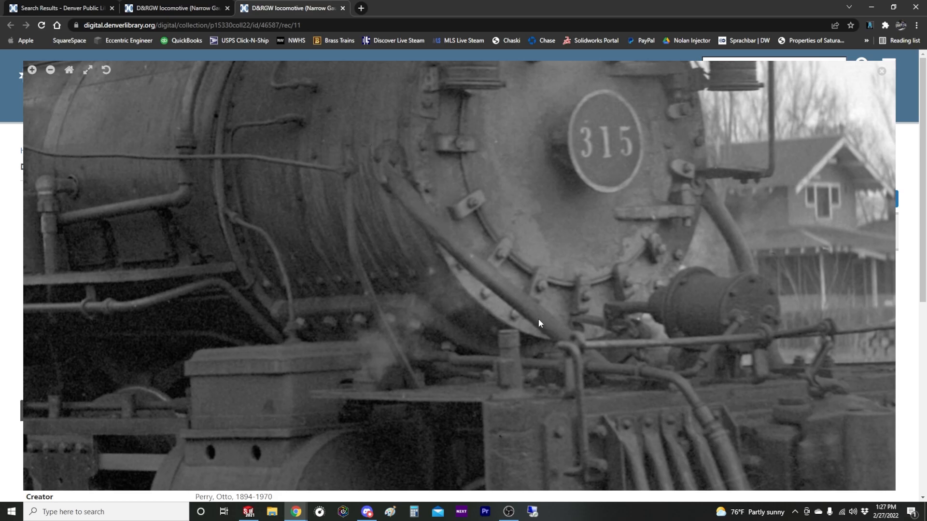
# Create Plane1 offset 6.625 in from the Top Plane with the offset flipped below it, viewed from the top
pyautogui.click(248, 512)
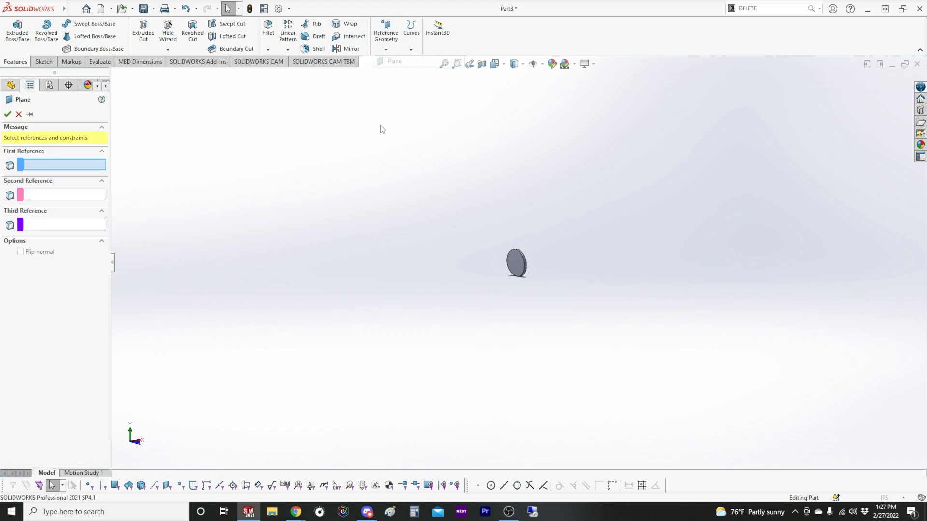
pyautogui.click(156, 148)
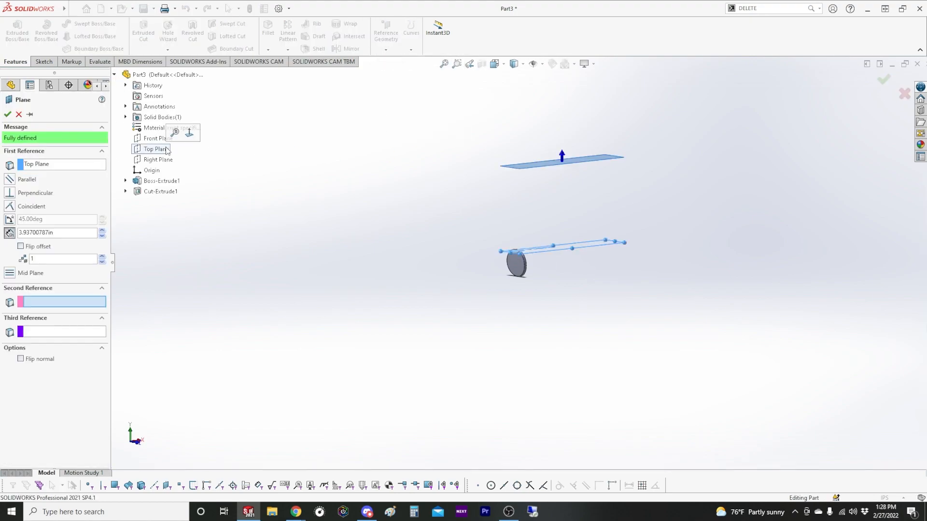
pyautogui.tripleClick(53, 232)
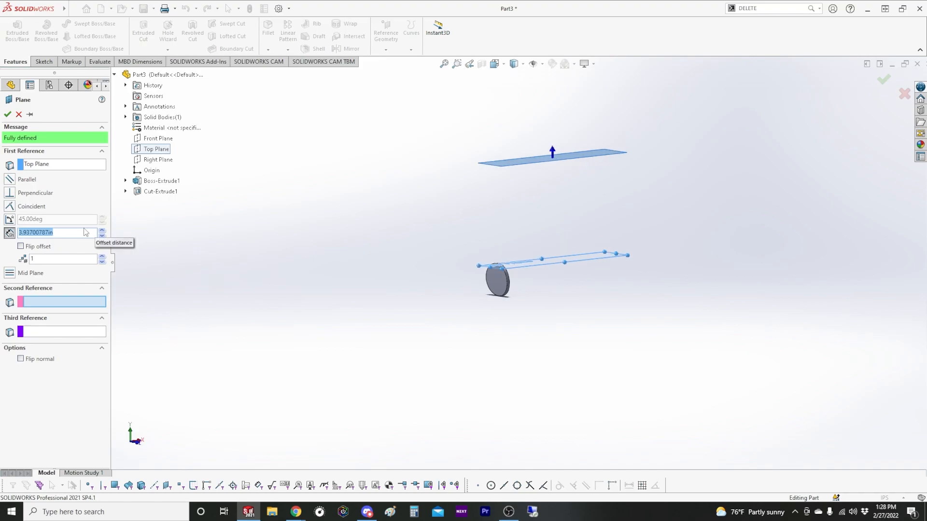
pyautogui.write('6')
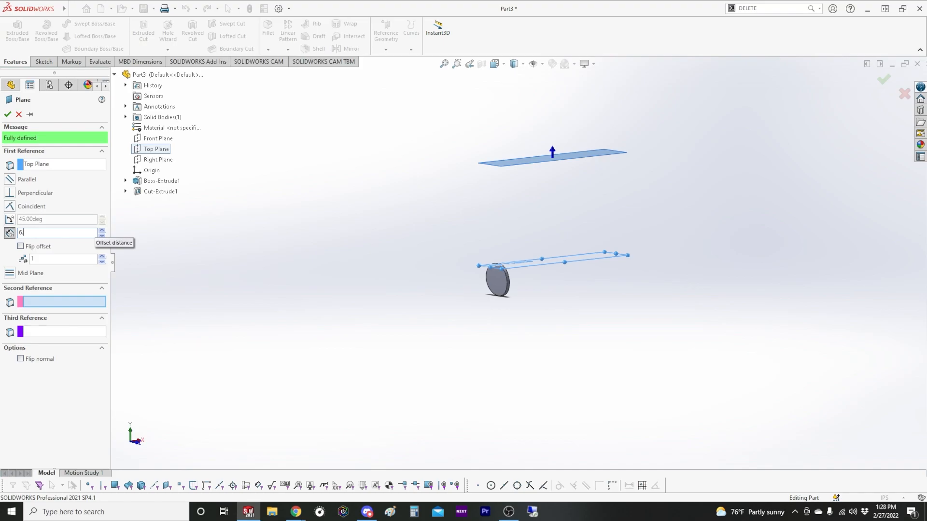
pyautogui.write('.625in')
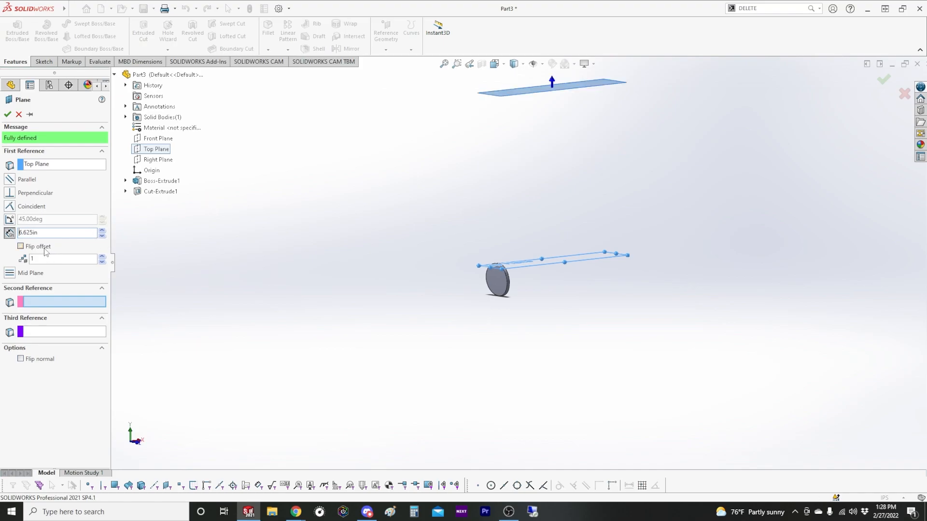
pyautogui.click(20, 246)
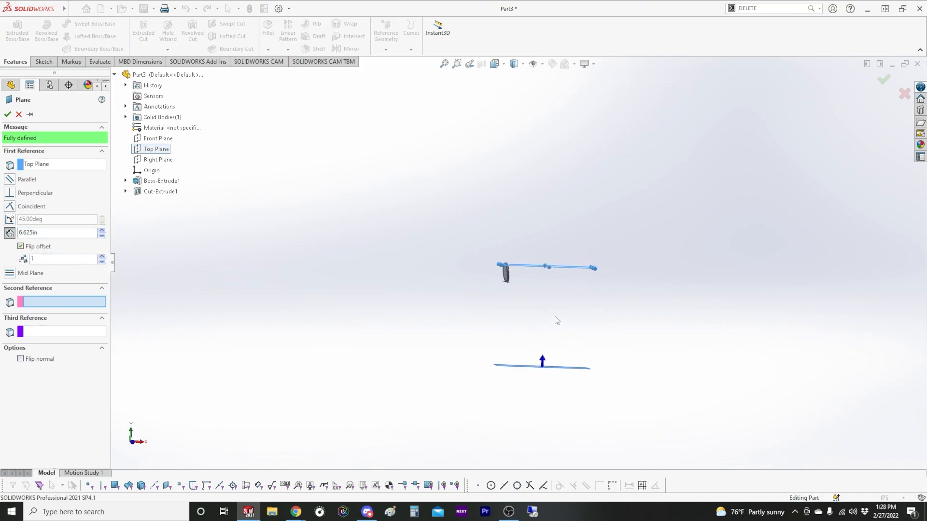
pyautogui.moveTo(48, 189)
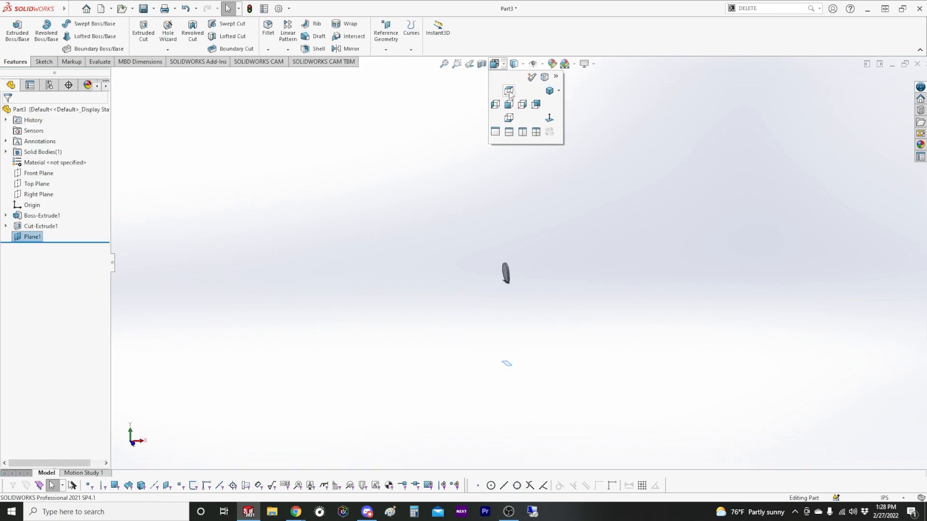
pyautogui.click(509, 104)
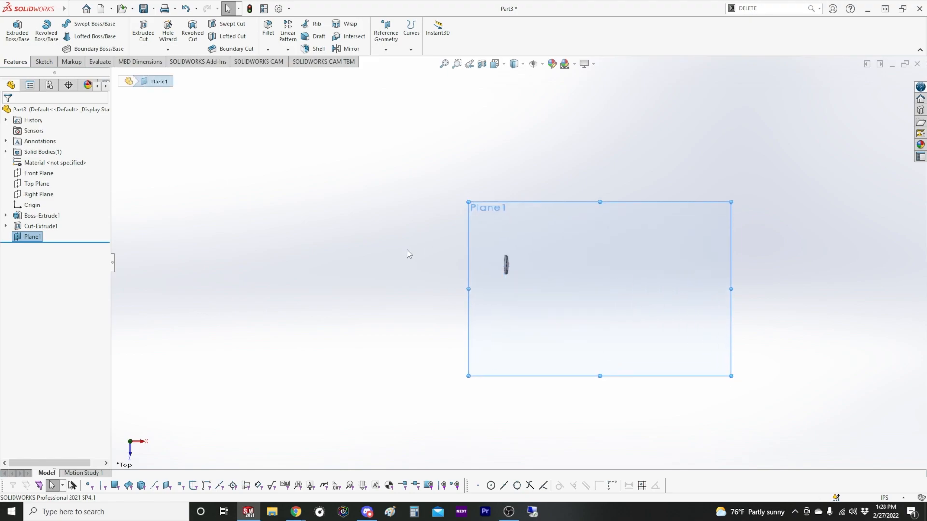
pyautogui.click(42, 62)
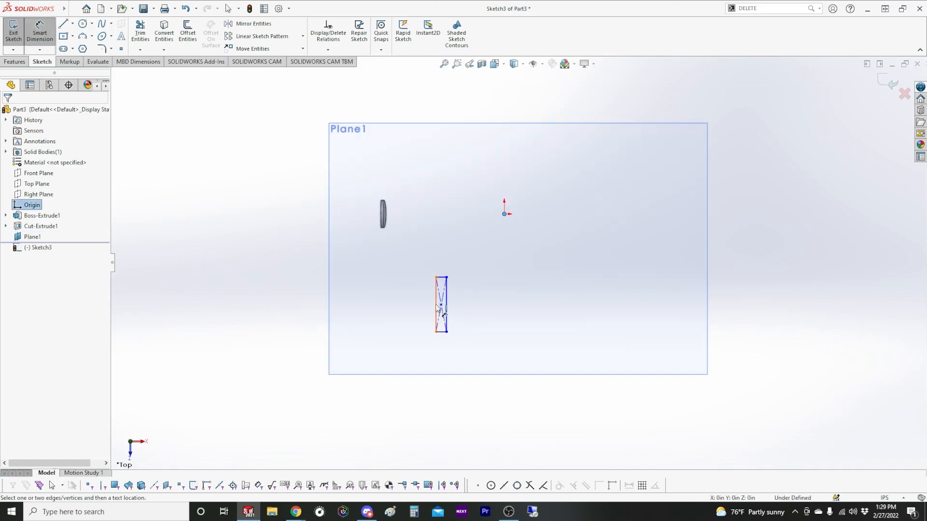
# Dimension the Plane1 rectangle, entering 6.25, then return to the engine 315 reference photo
pyautogui.write('6.25')
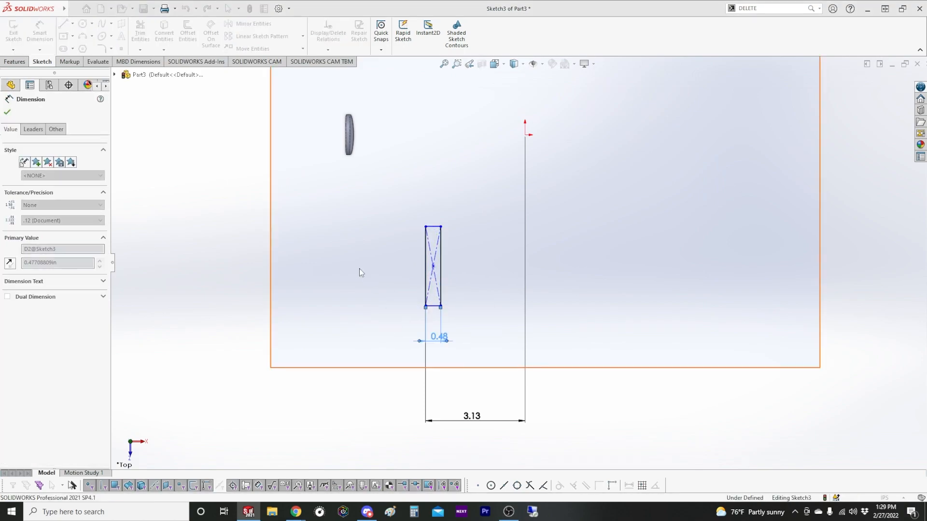
pyautogui.click(296, 511)
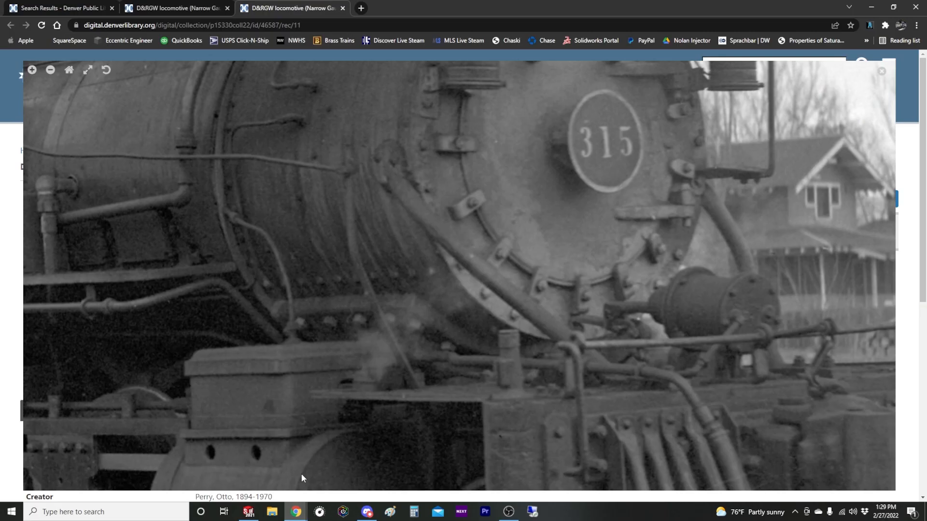
pyautogui.moveTo(401, 233)
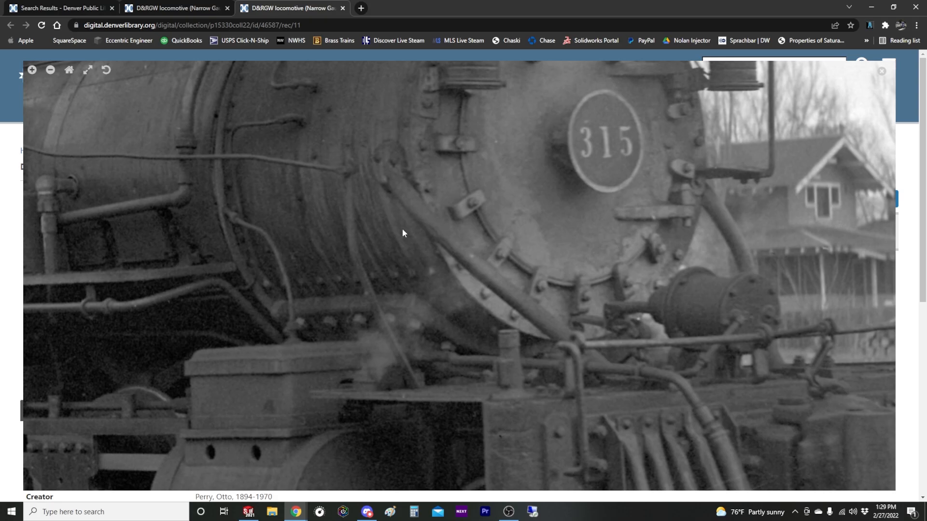
pyautogui.moveTo(707, 335)
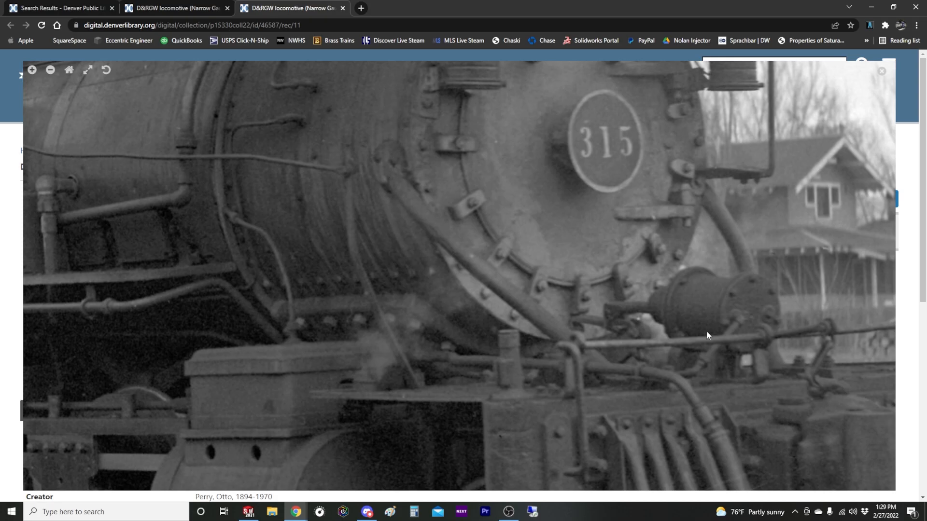
pyautogui.moveTo(599, 147)
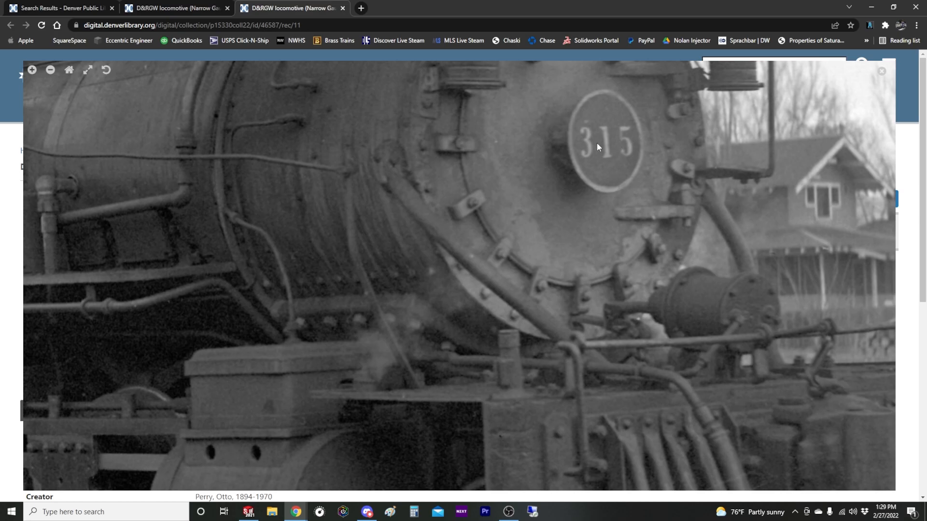
pyautogui.click(249, 511)
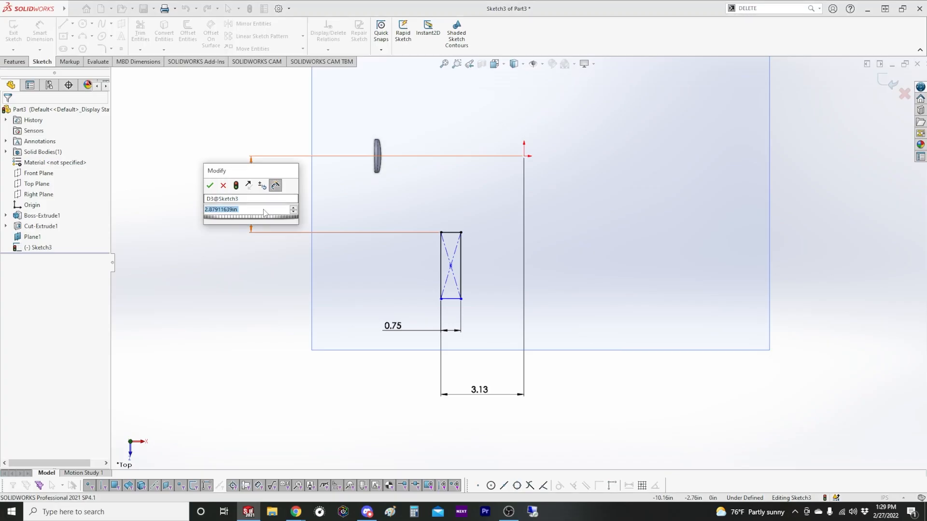
# Set the pad offset dimension to 5 and extrude the rectangle Blind to 0.1875 thick
pyautogui.write('5')
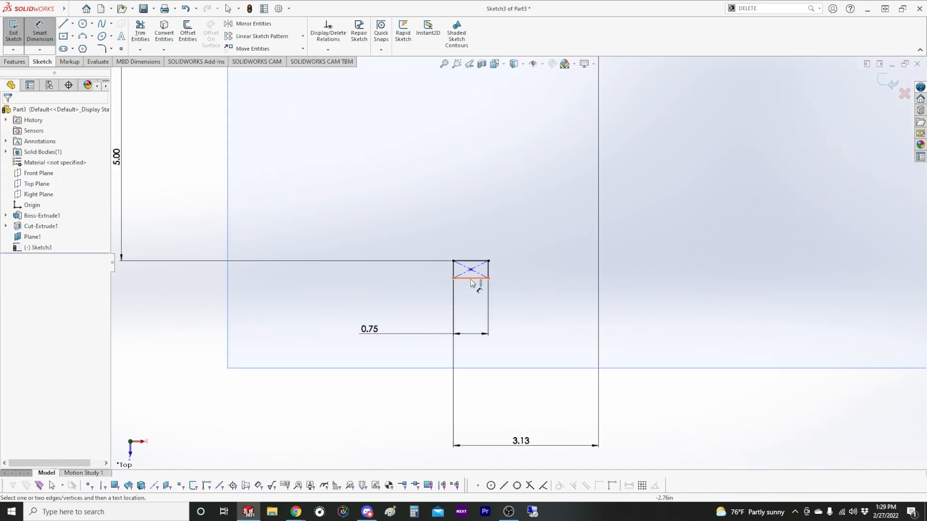
pyautogui.click(471, 276)
pyautogui.write('.1875')
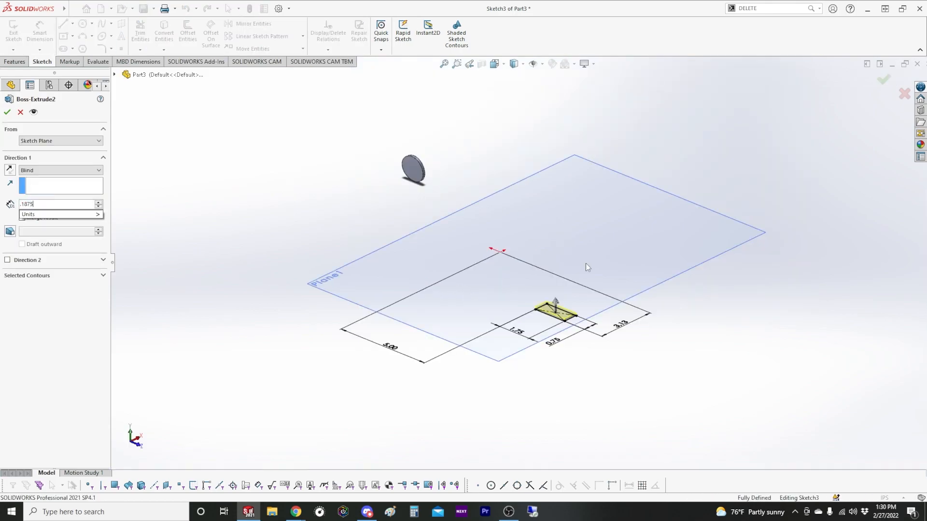
pyautogui.click(7, 112)
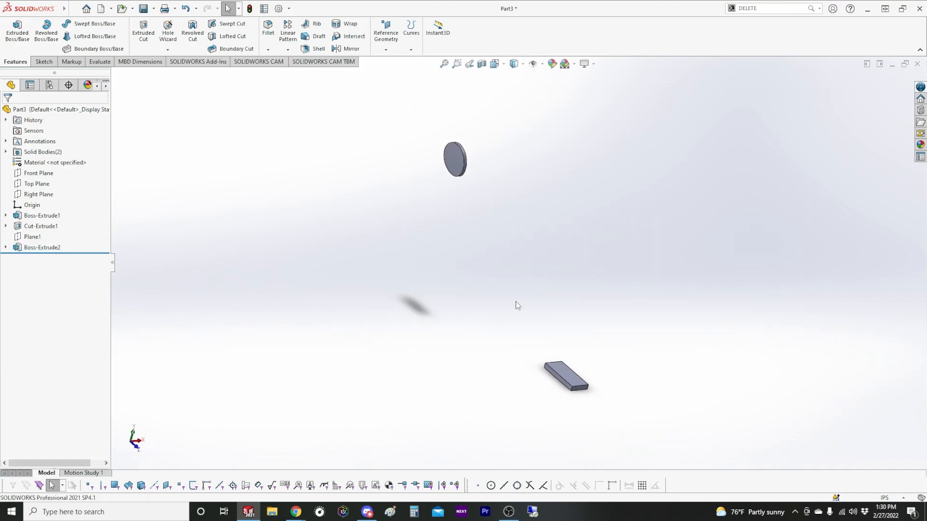
pyautogui.moveTo(515, 319)
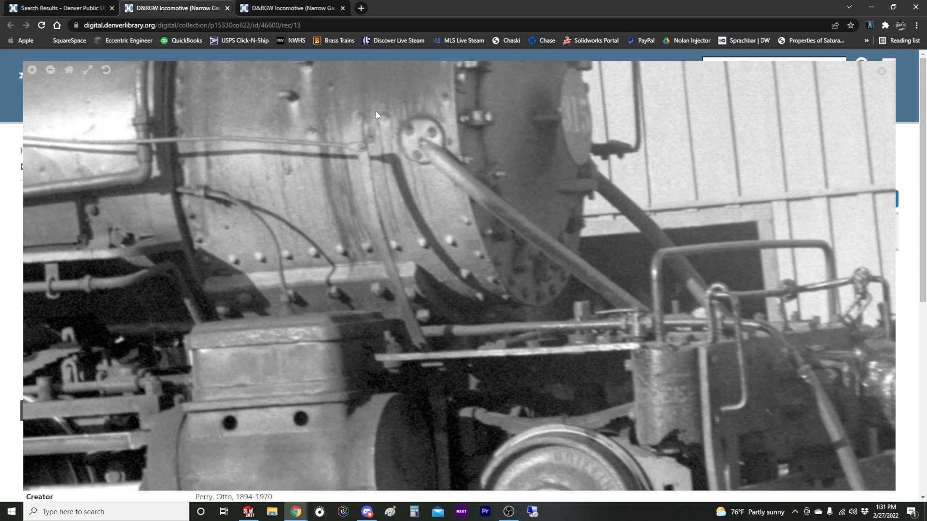
pyautogui.moveTo(692, 346)
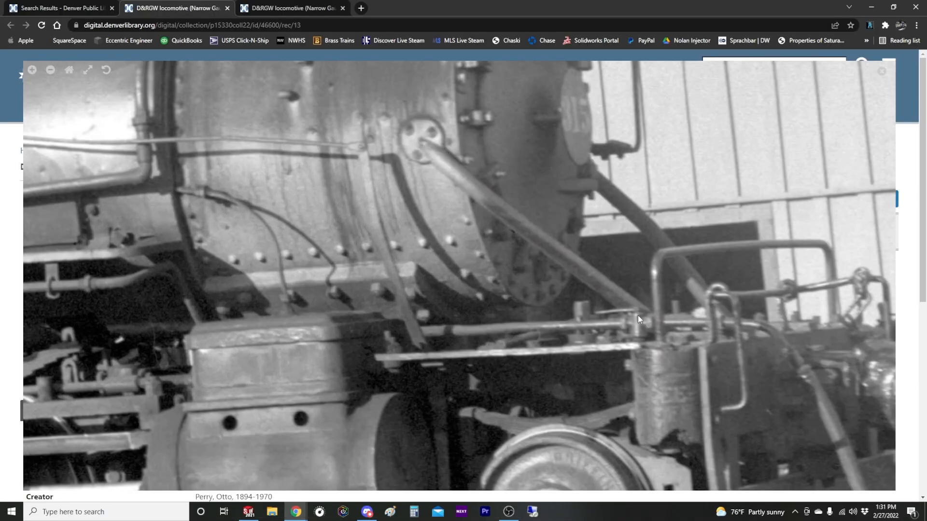
pyautogui.moveTo(476, 217)
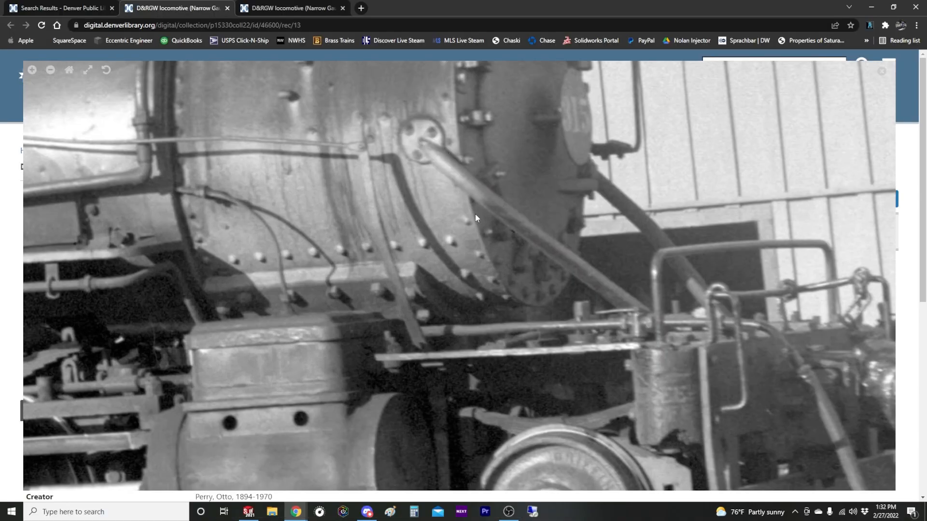
# Return from the archive photo in Chrome to the SOLIDWORKS part
pyautogui.click(248, 512)
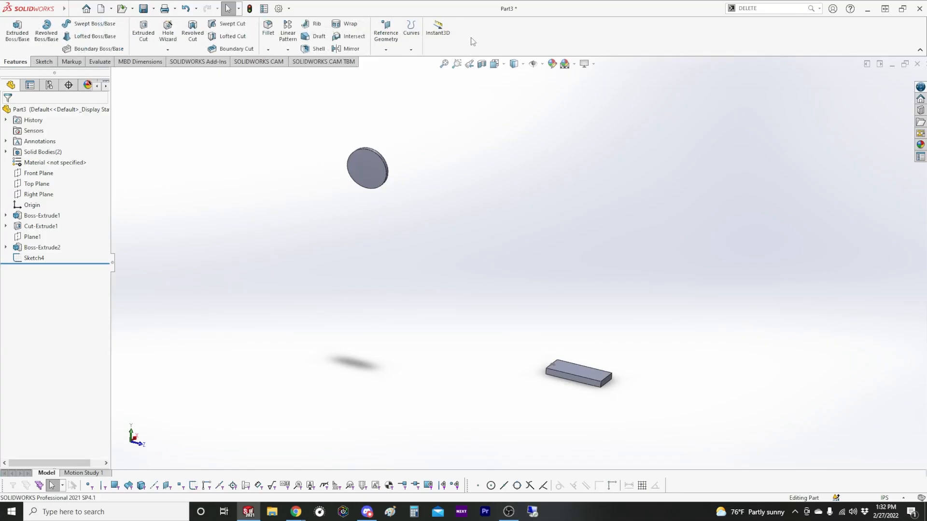
# Define Plane2 through Axis<1> and Point2@Sketch4 and confirm it
pyautogui.click(385, 30)
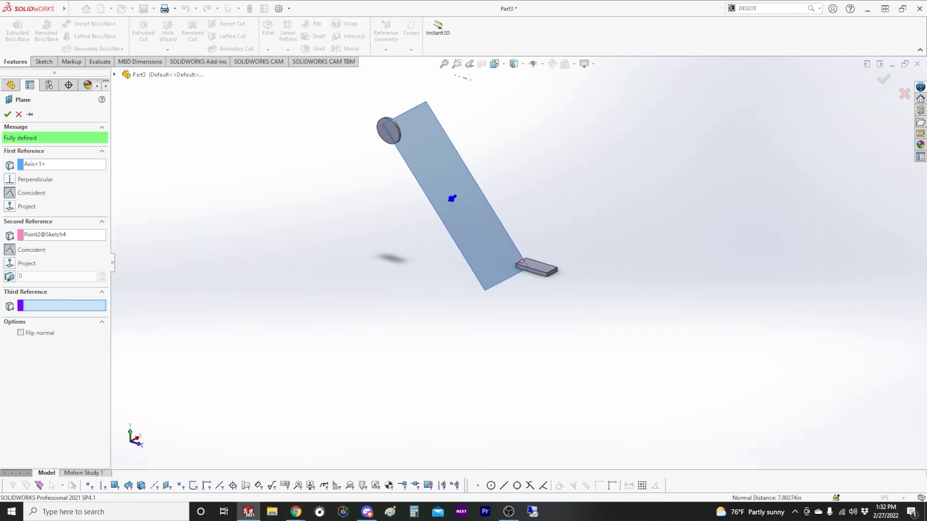
pyautogui.click(7, 114)
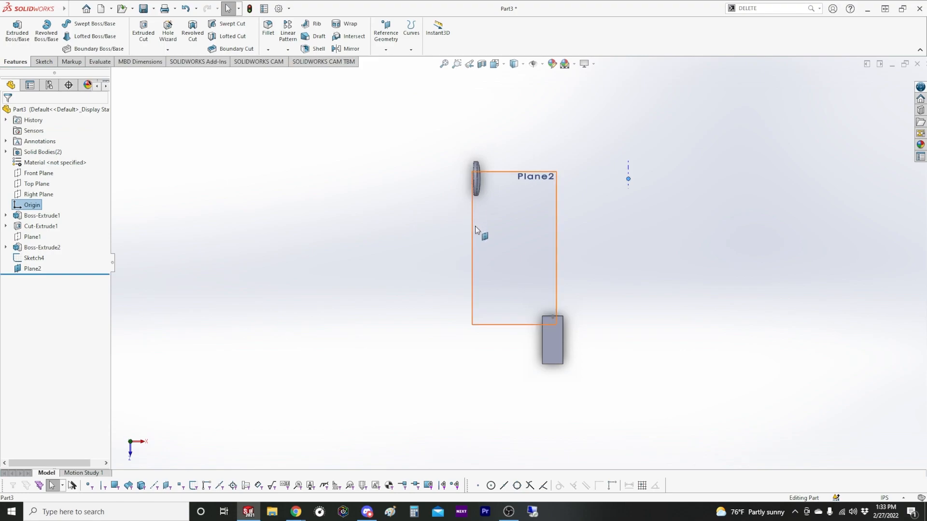
pyautogui.moveTo(549, 318)
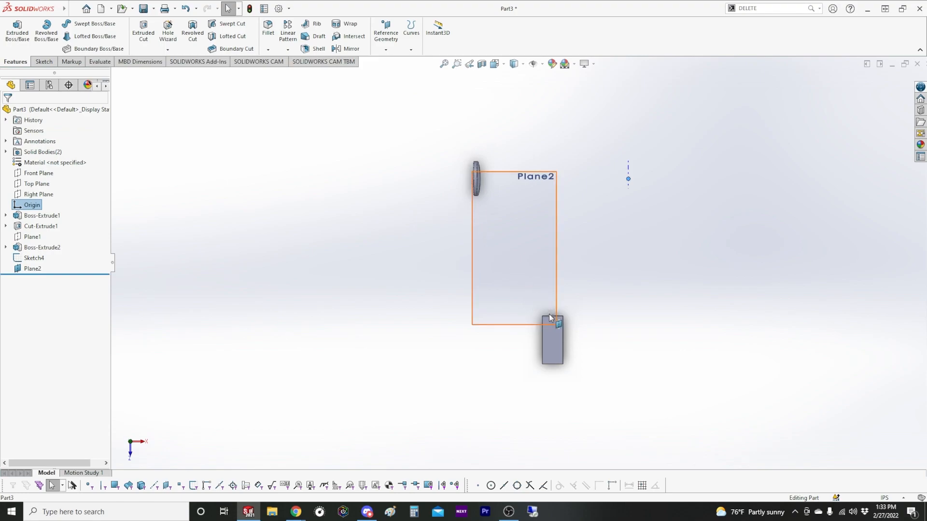
pyautogui.moveTo(484, 180)
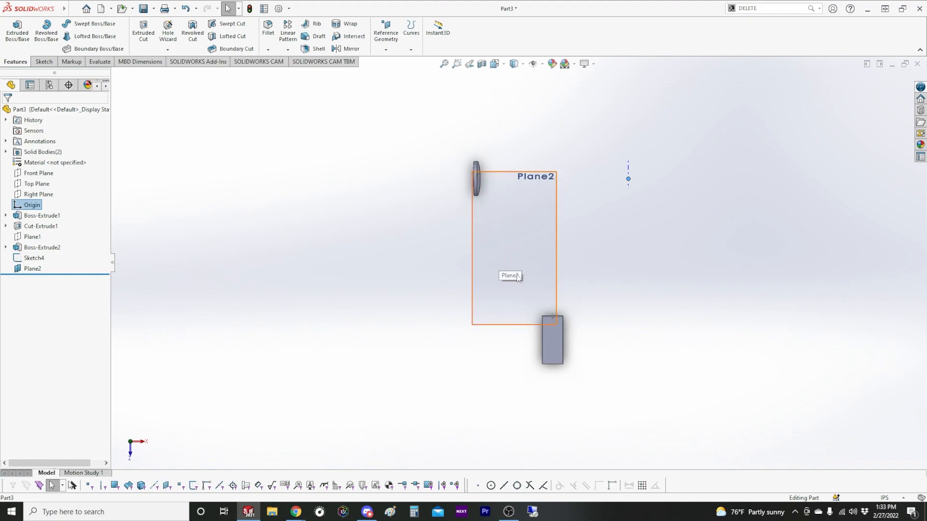
pyautogui.moveTo(505, 260)
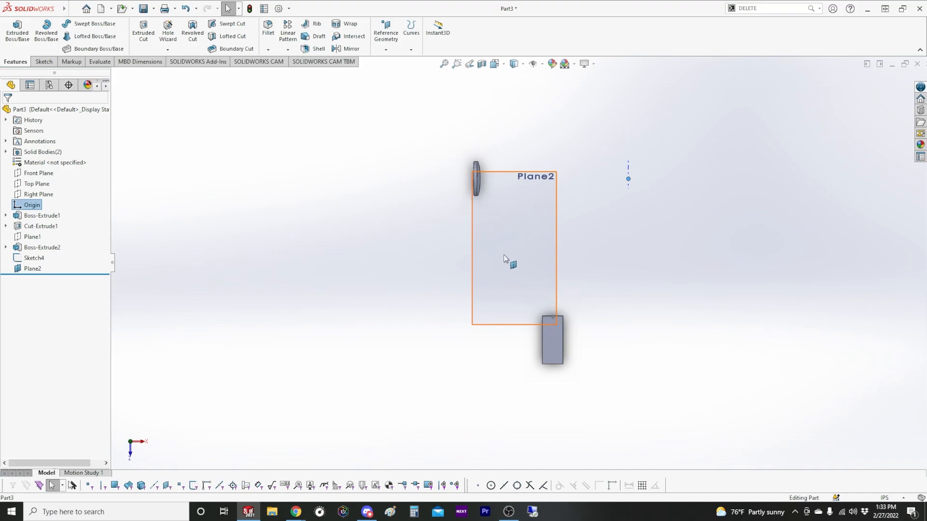
# Draw a spline on Plane2 from the disc down through the pad, adjusting its endpoints
pyautogui.click(551, 340)
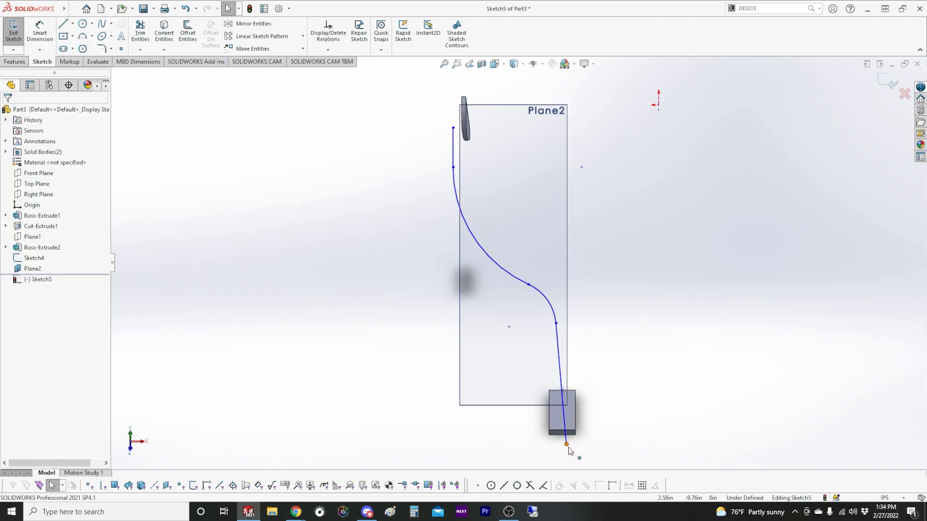
pyautogui.moveTo(566, 443); pyautogui.dragTo(556, 443)
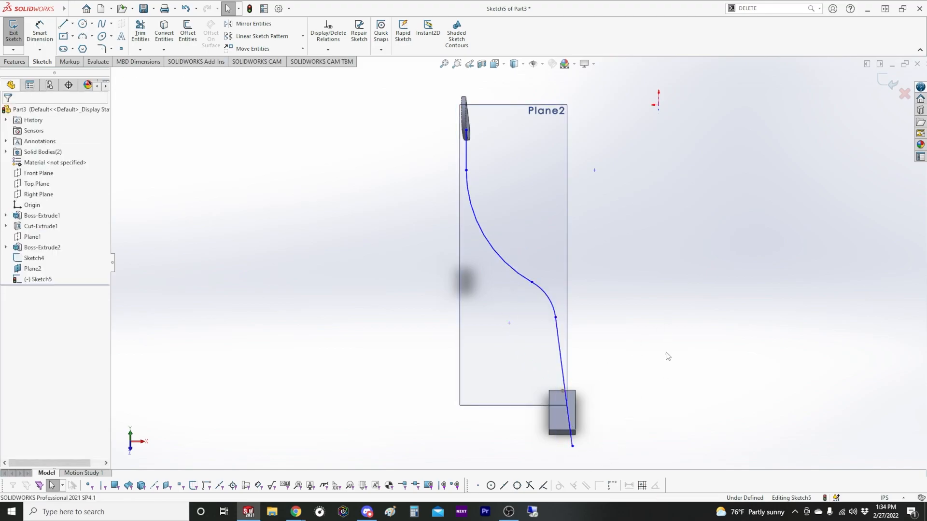
pyautogui.click(563, 278)
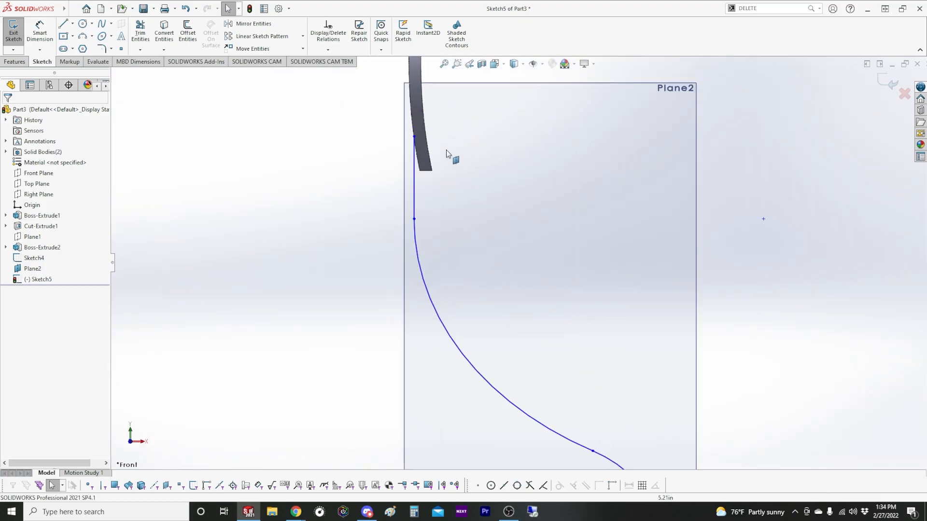
pyautogui.click(414, 137)
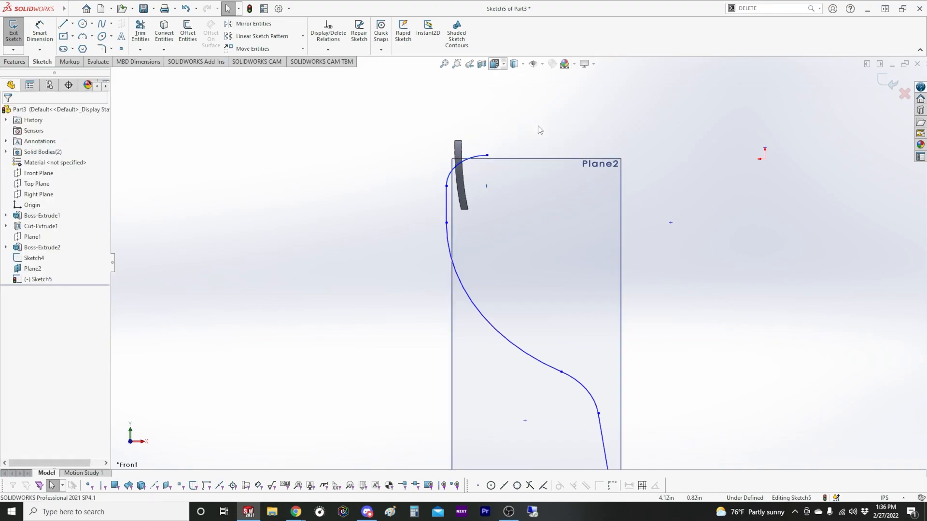
# Reshape the spline so its top end lands on the disc and add a Smart Dimension
pyautogui.click(428, 210)
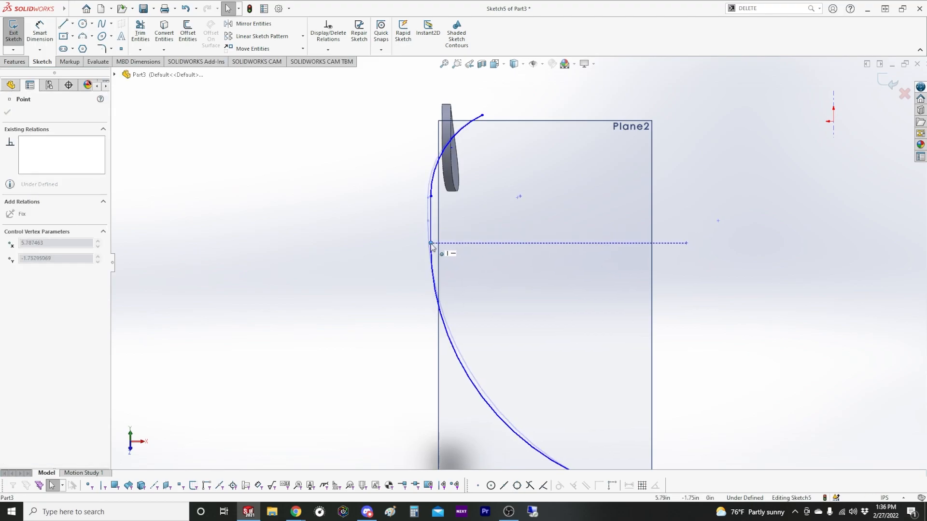
pyautogui.moveTo(432, 243); pyautogui.dragTo(475, 141)
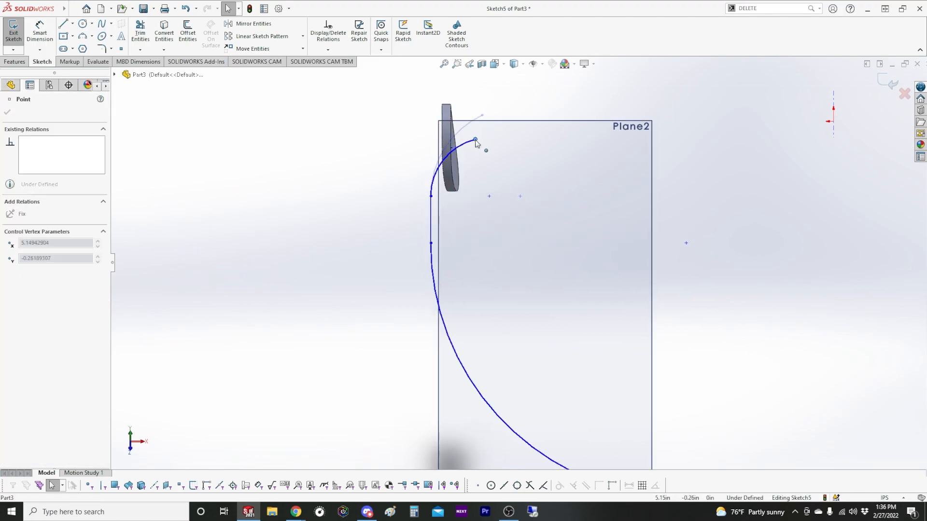
pyautogui.moveTo(476, 141); pyautogui.dragTo(435, 211)
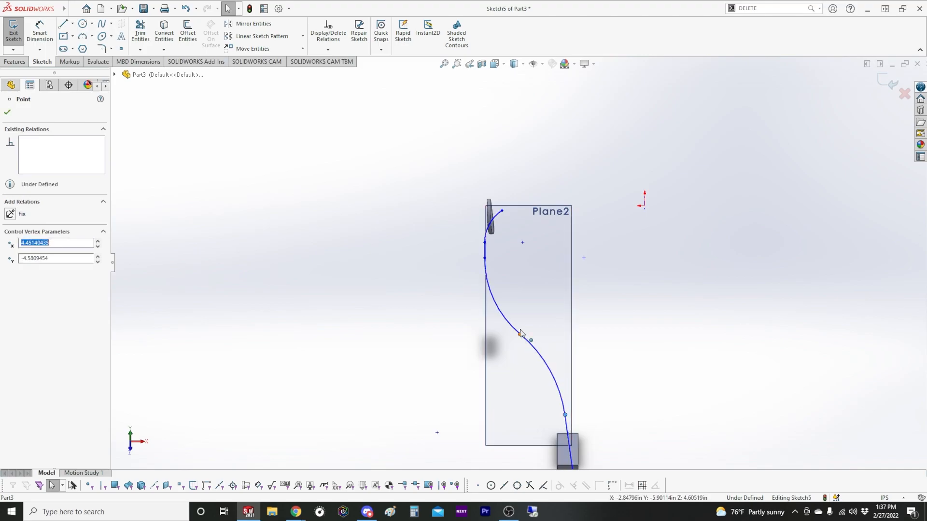
pyautogui.moveTo(520, 334); pyautogui.dragTo(532, 360)
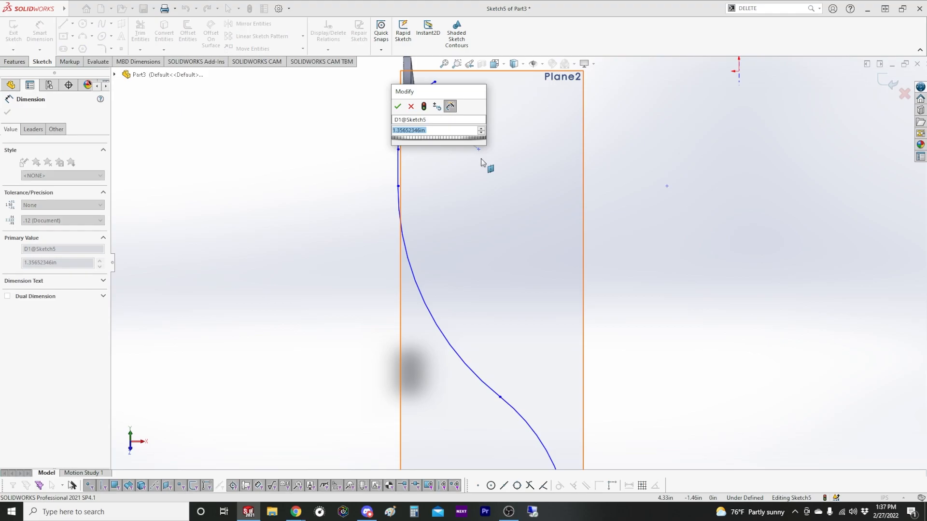
pyautogui.click(397, 106)
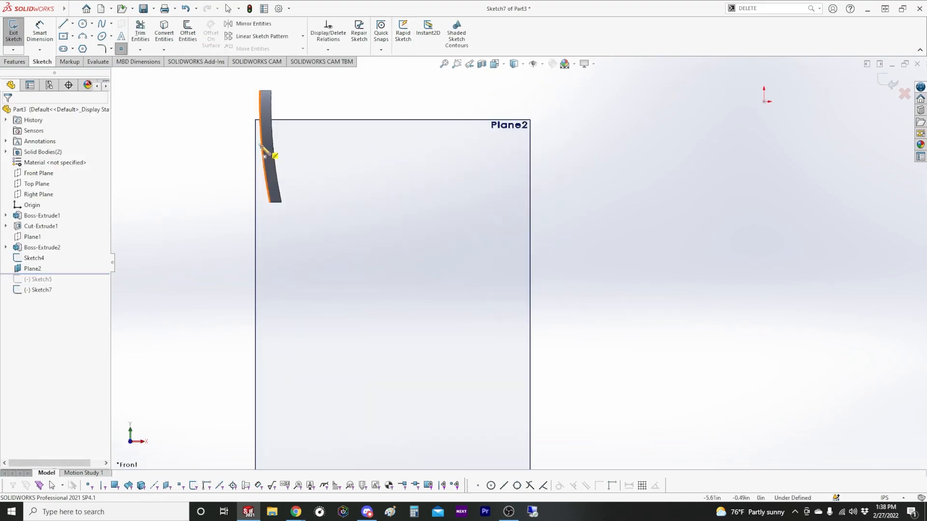
# Rework the path's top into a vertical line and R1.25 tangent arc, 0.44 from the disc
pyautogui.click(262, 148)
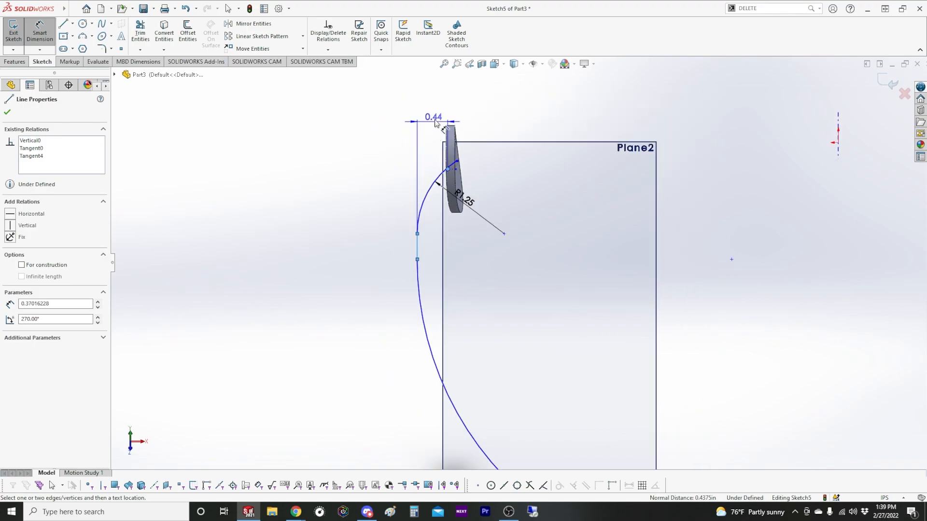
# Dimension the path's 0.38 top offset and the vertical 1.50 height
pyautogui.click(433, 116)
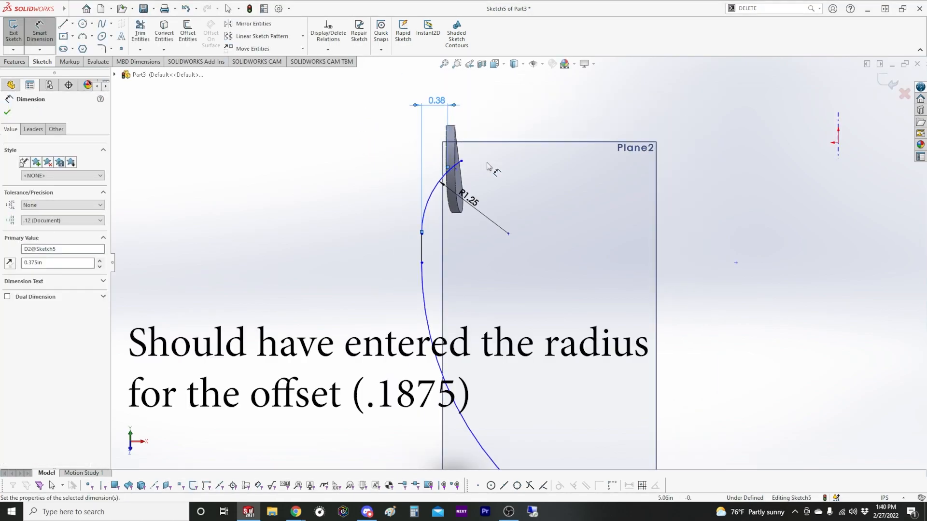
pyautogui.click(421, 233)
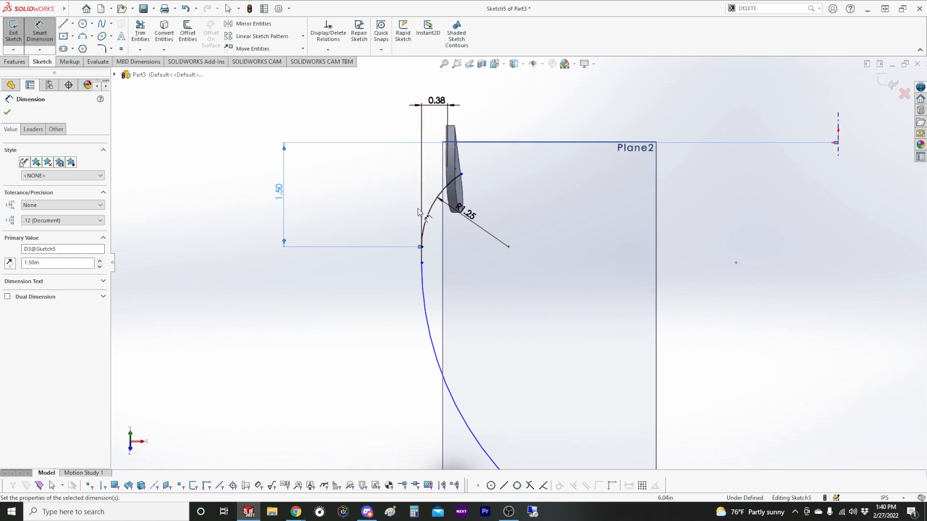
pyautogui.click(294, 512)
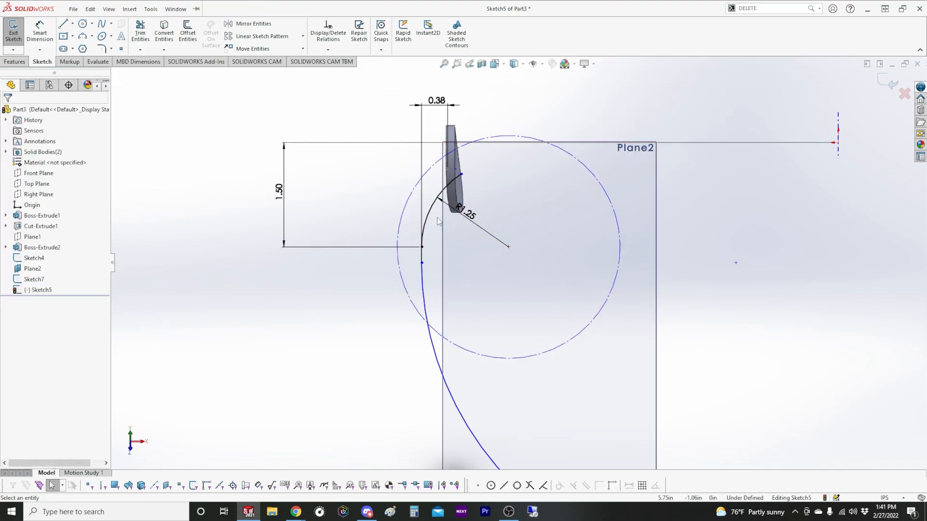
# Dimension the arc's end offset from the disc as .1875
pyautogui.click(40, 30)
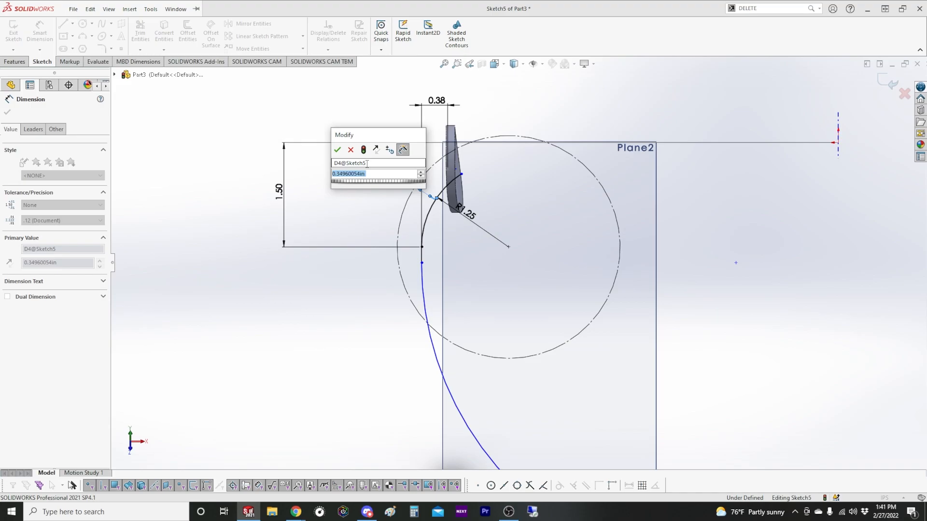
pyautogui.write('.1875')
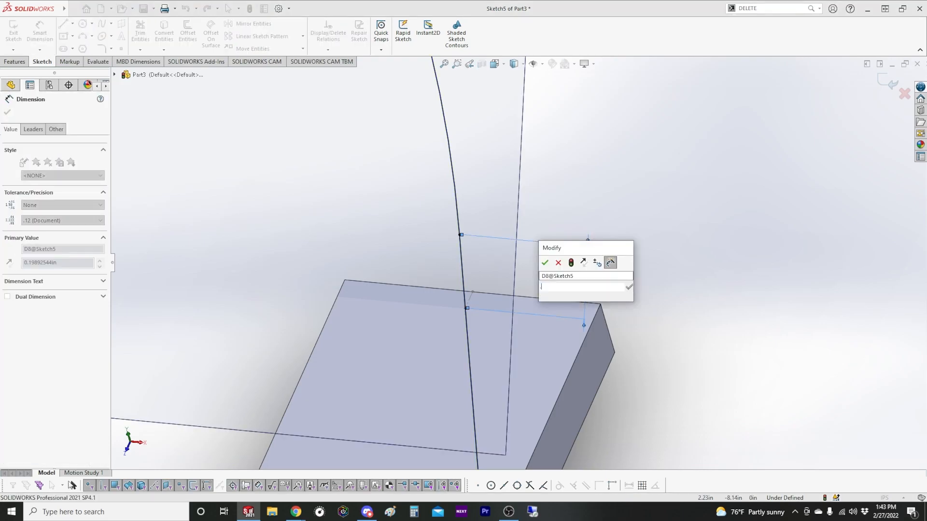
pyautogui.click(544, 263)
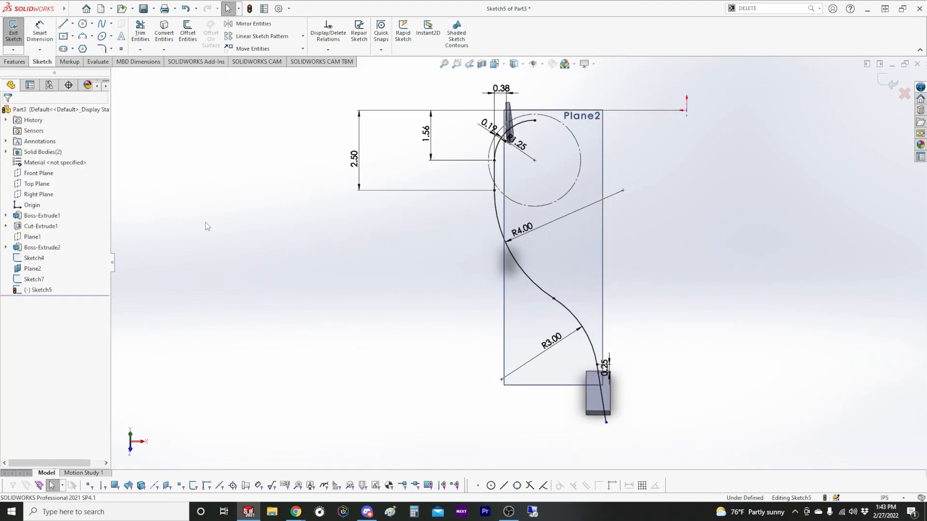
# Pull the path's lower endpoint onto the frame pad and exit Sketch5
pyautogui.click(32, 269)
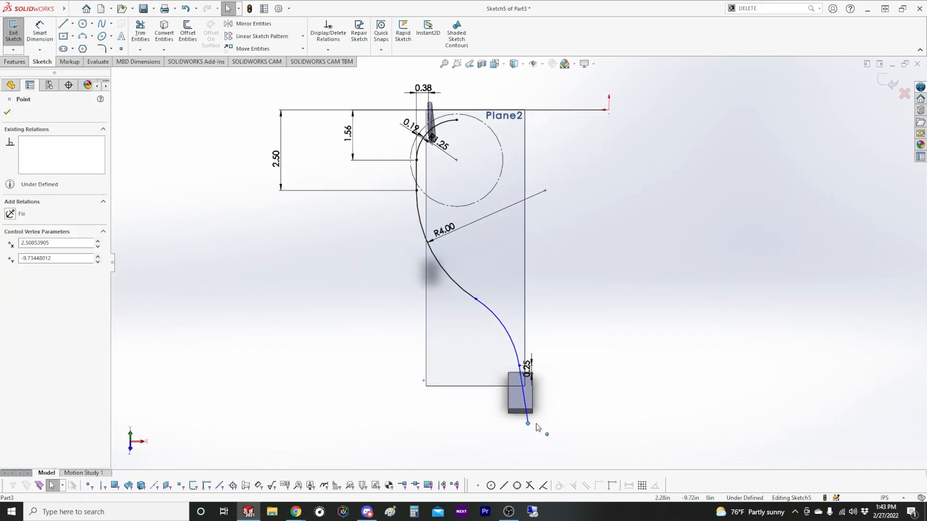
pyautogui.moveTo(528, 422); pyautogui.dragTo(536, 428)
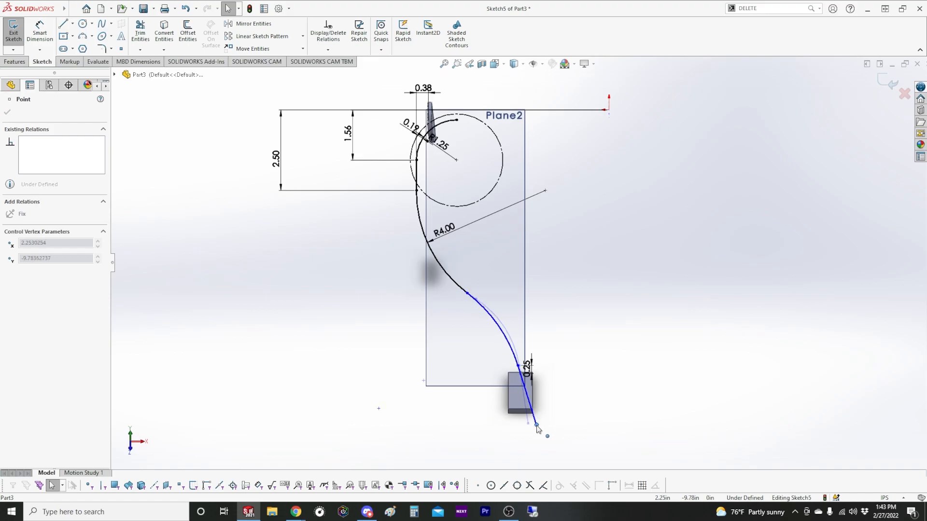
pyautogui.click(64, 24)
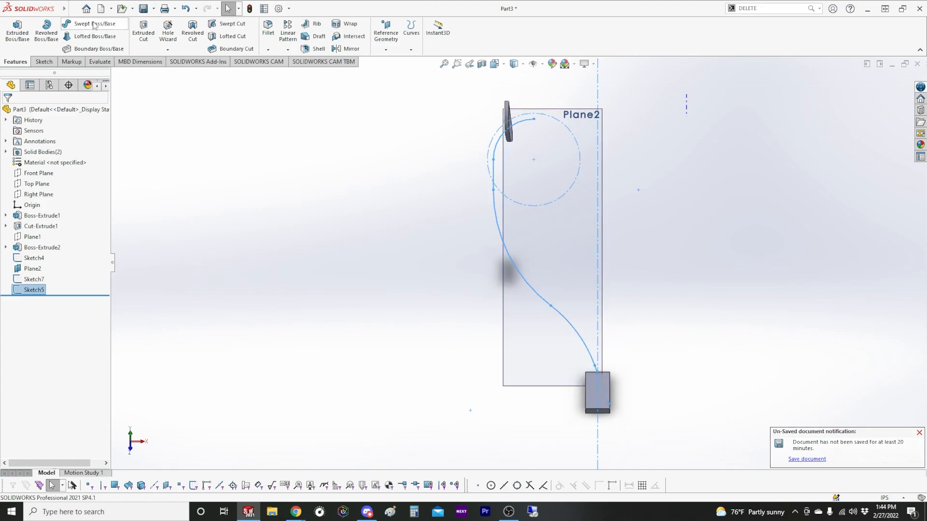
# Sweep a 0.4375-diameter circular-profile tube along the Sketch5 path
pyautogui.click(93, 23)
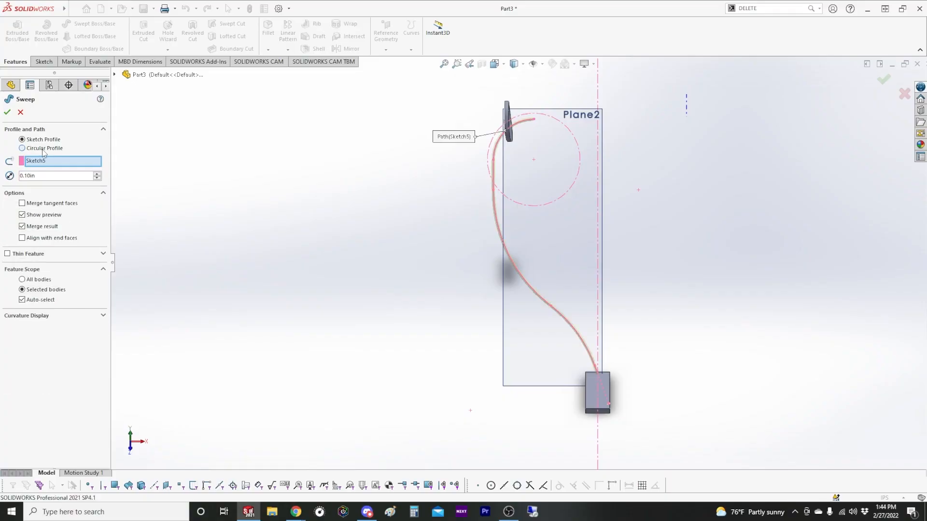
pyautogui.click(22, 148)
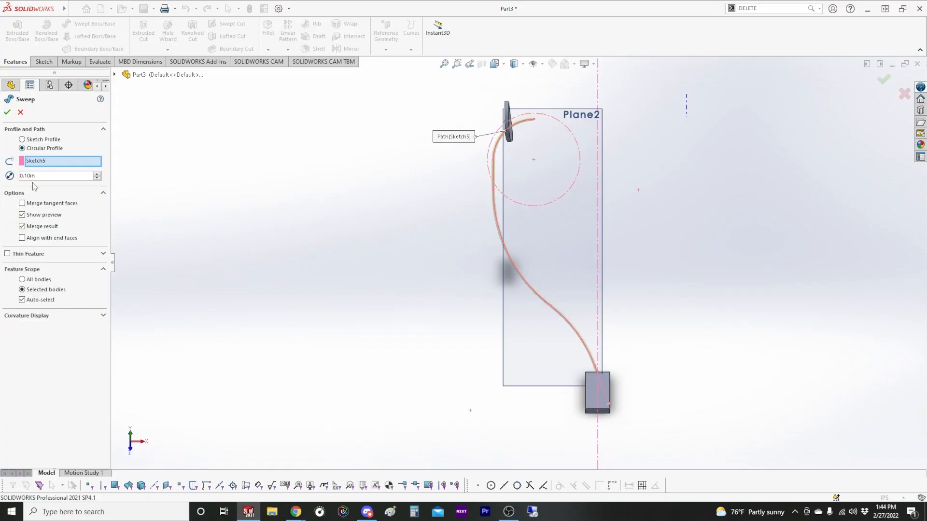
pyautogui.write('.43754')
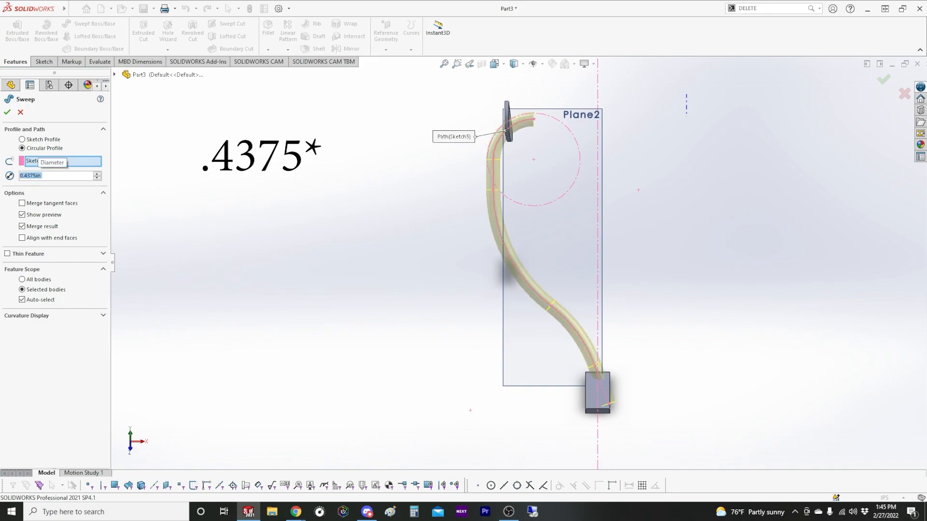
pyautogui.click(6, 112)
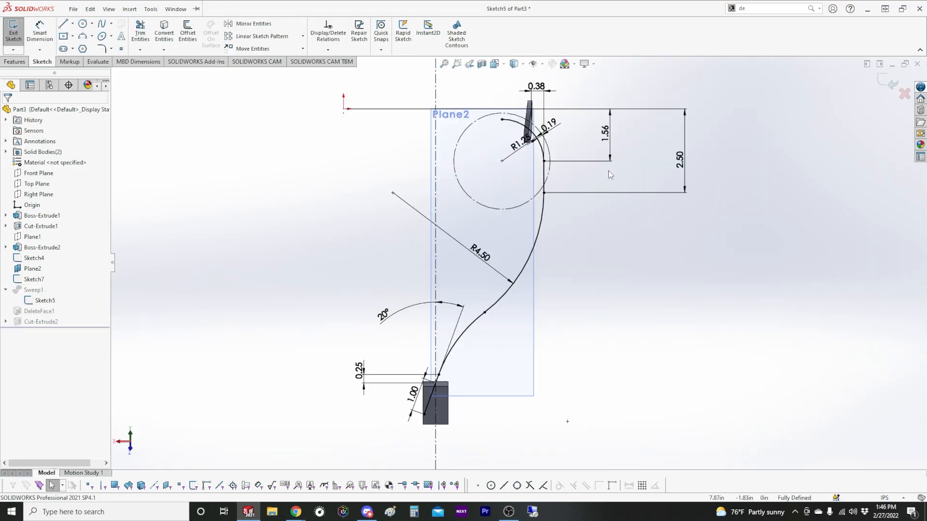
# Change the top arc radius to 1.75in and rebuild the swept tube
pyautogui.doubleClick(535, 86)
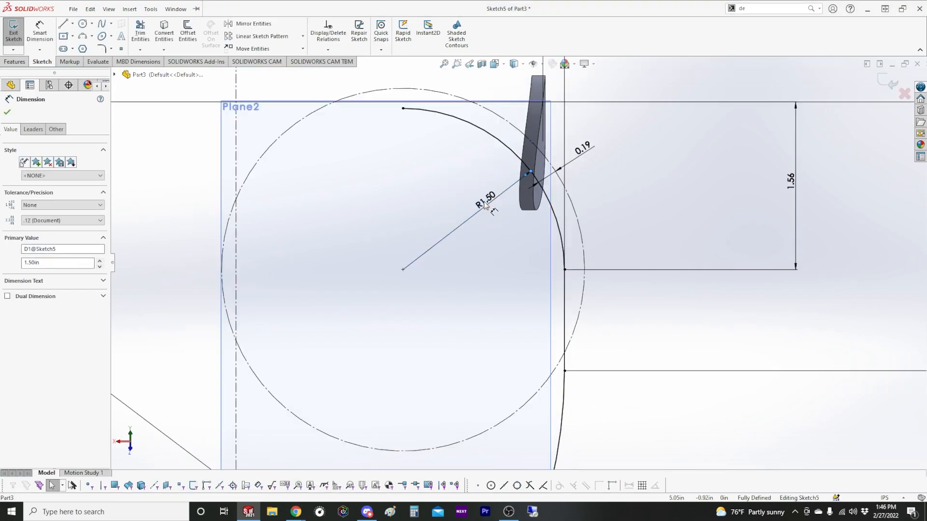
pyautogui.write('1.75in')
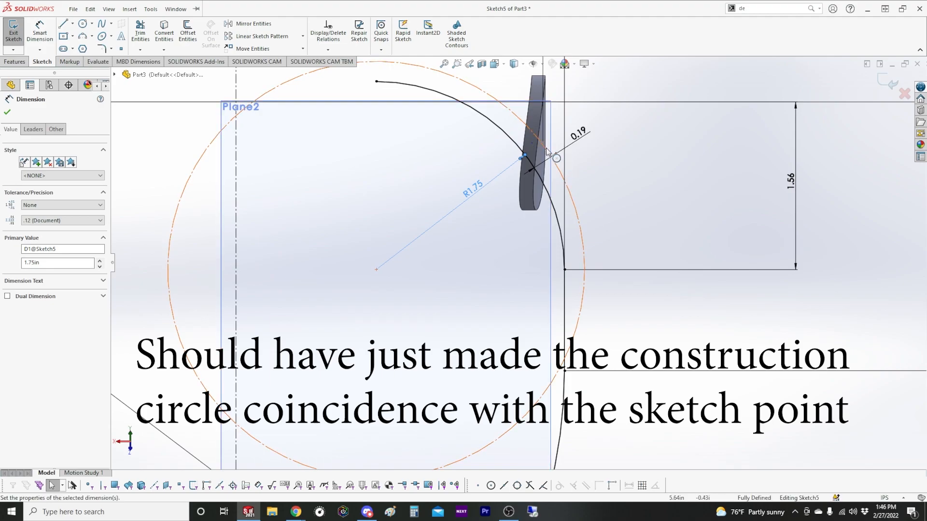
pyautogui.click(12, 28)
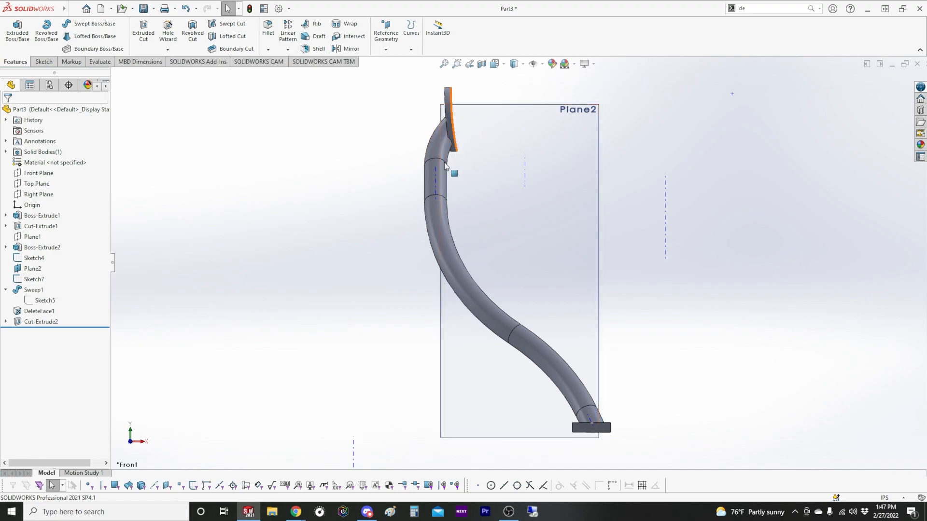
pyautogui.moveTo(296, 511)
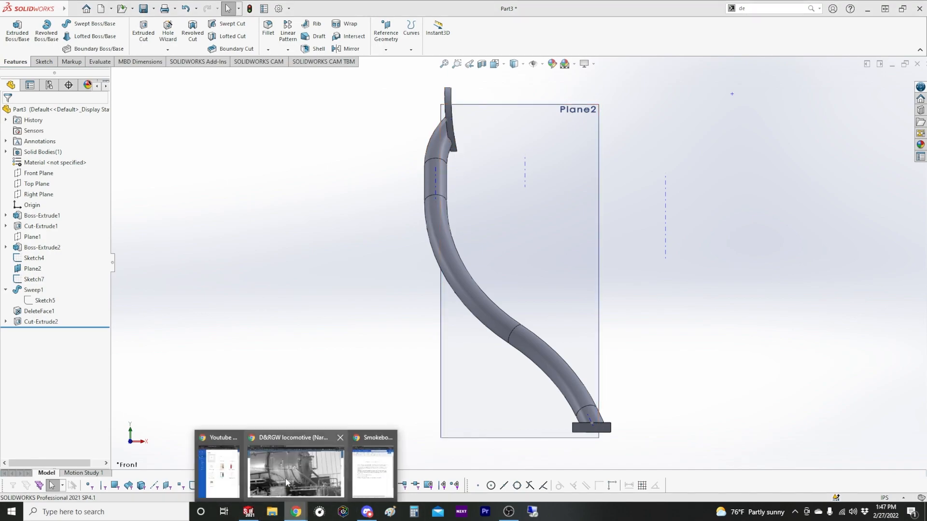
# Bring up the Chrome reference photo of locomotive 315's smokebox
pyautogui.click(294, 473)
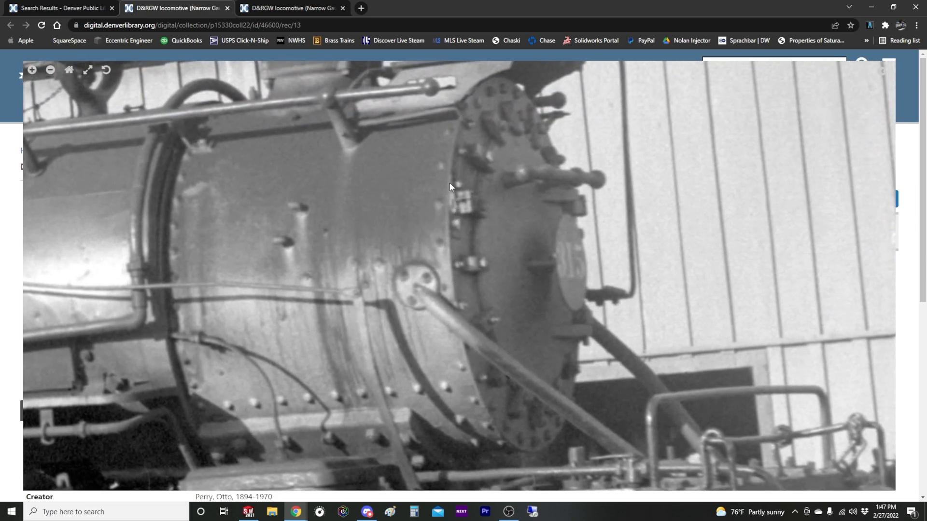
pyautogui.moveTo(394, 186)
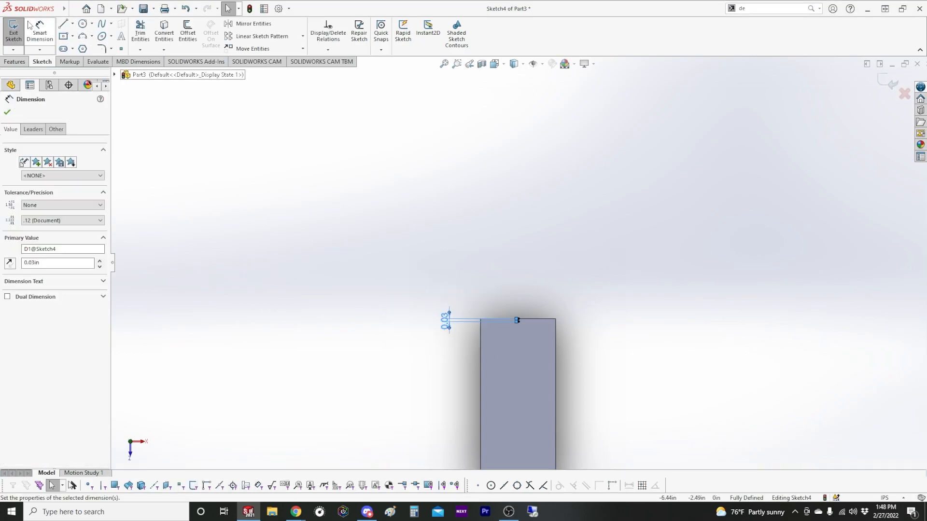
# Exit the pad sketch and fillet the tube-to-pad edges at 0.25in
pyautogui.click(12, 30)
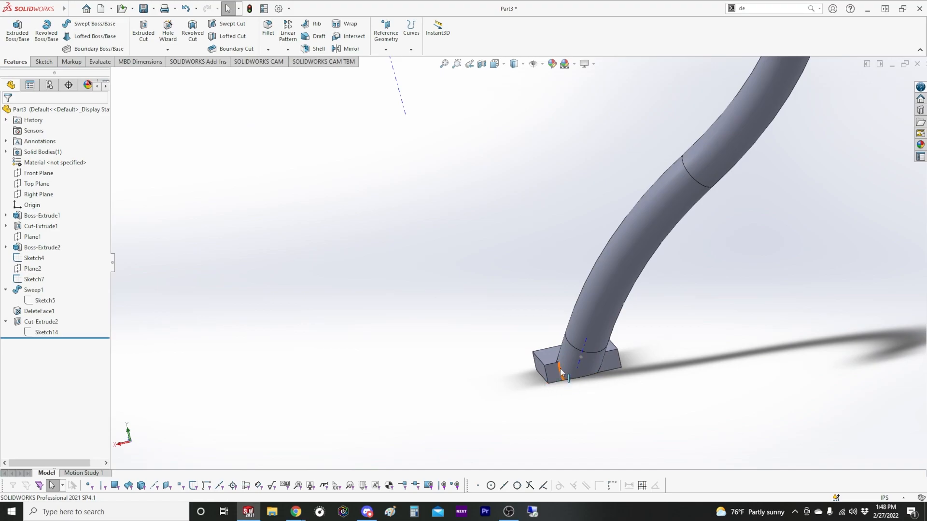
pyautogui.click(267, 28)
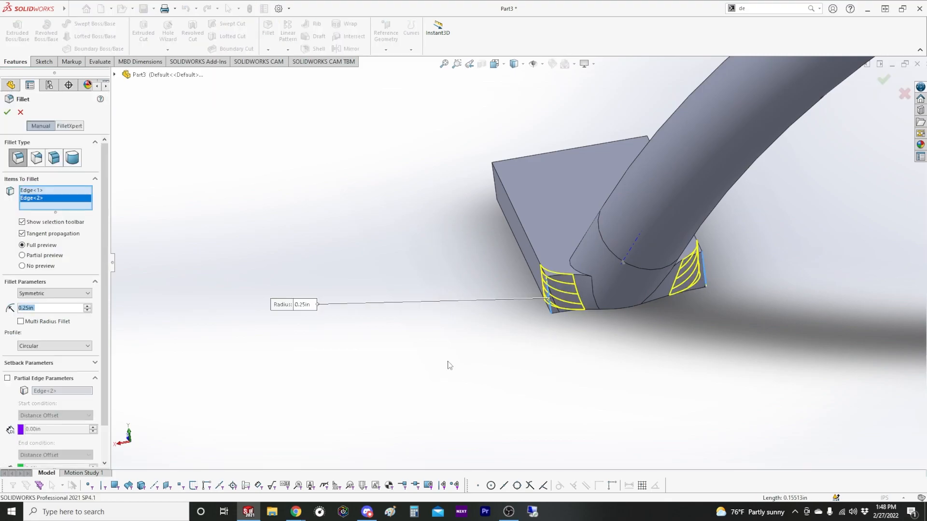
pyautogui.click(6, 112)
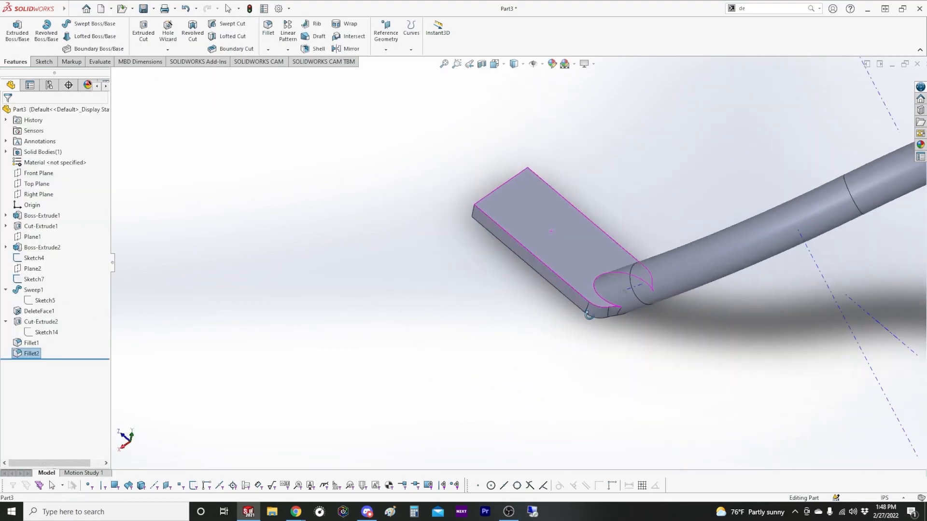
pyautogui.doubleClick(31, 353)
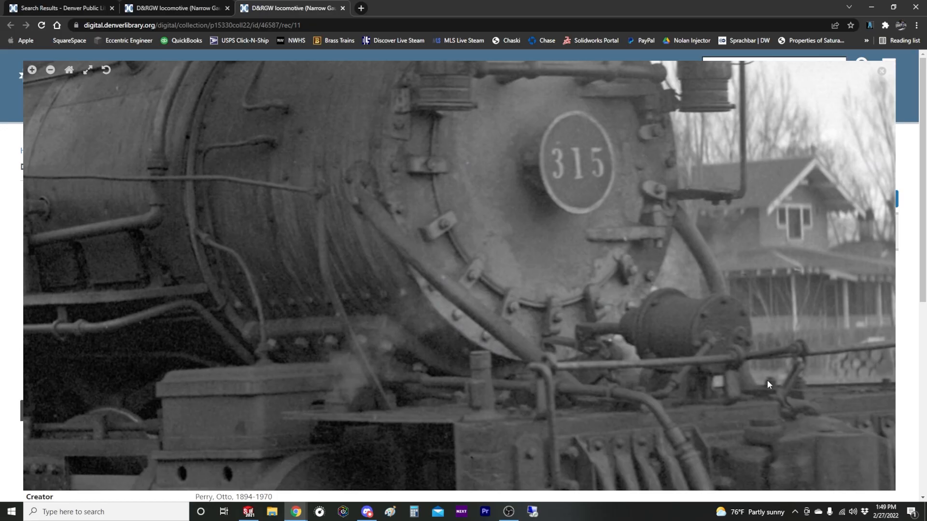
pyautogui.moveTo(794, 395)
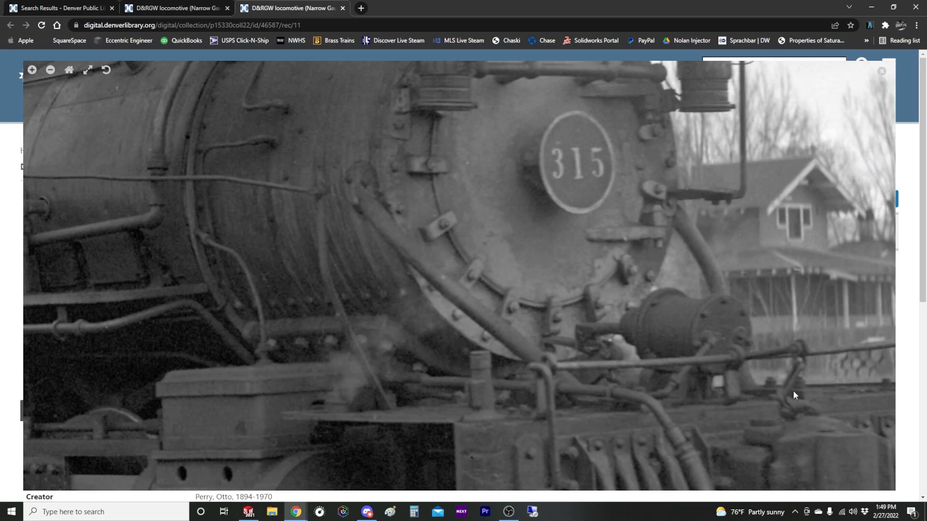
# Pan the photo toward the front beam, then return to the part model
pyautogui.moveTo(794, 395); pyautogui.dragTo(549, 320)
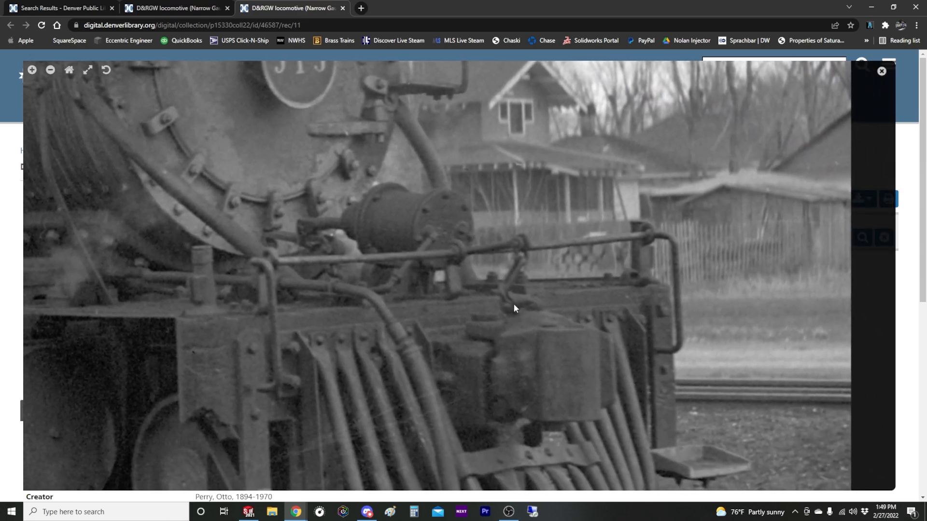
pyautogui.click(248, 517)
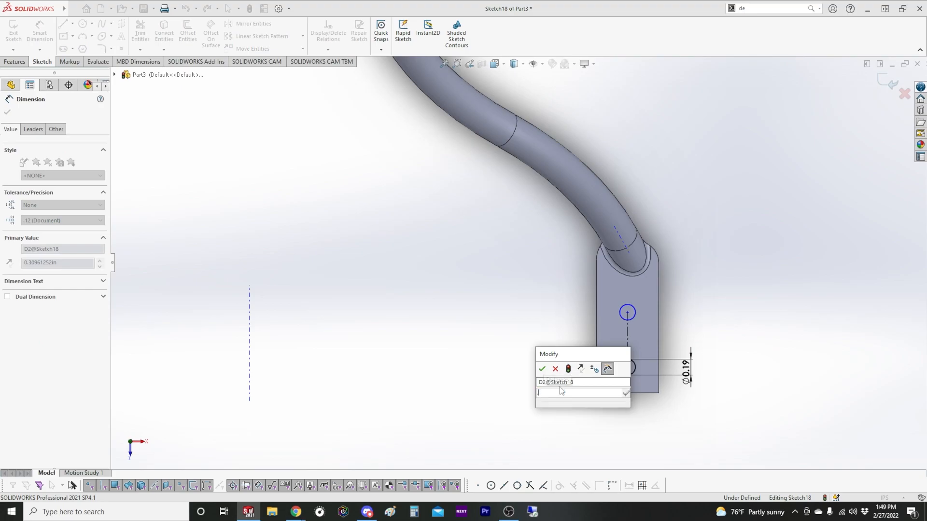
# Confirm the 0.19 hole diameter and Extruded Cut the bolt holes through the pad
pyautogui.click(540, 368)
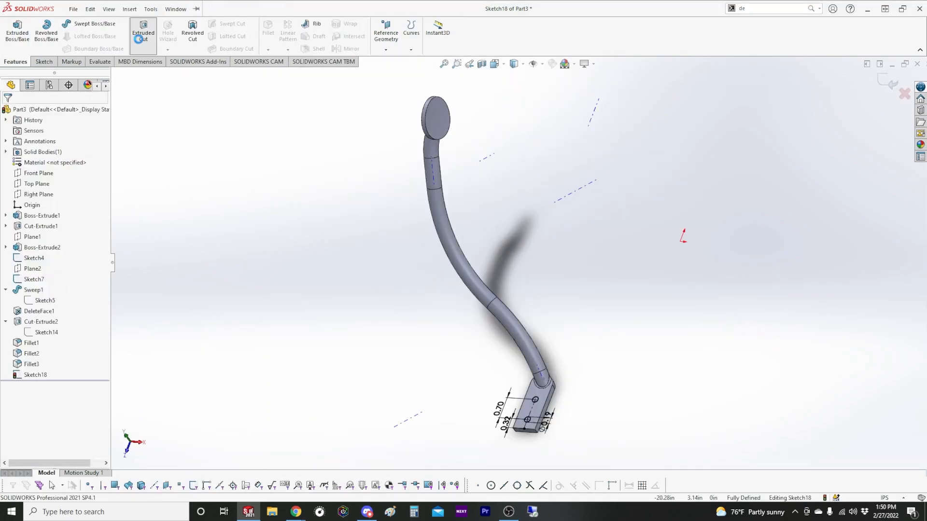
pyautogui.click(143, 31)
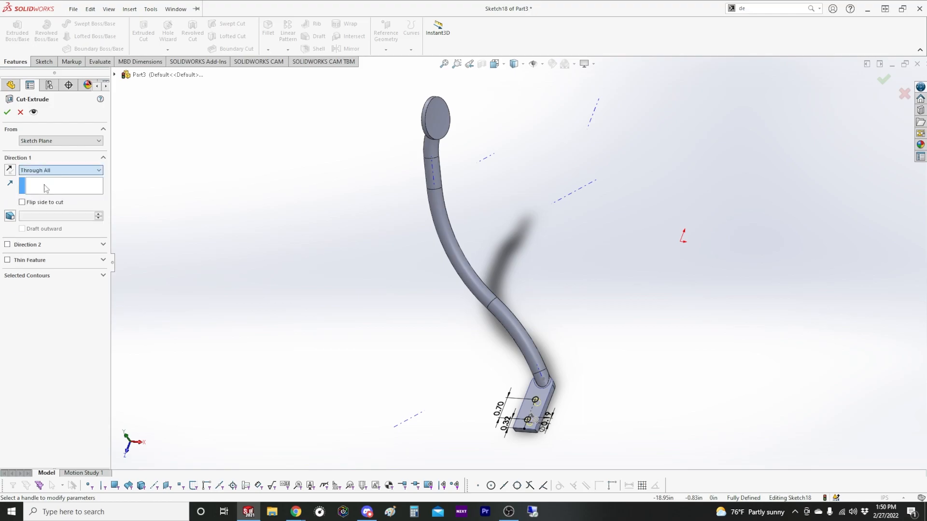
pyautogui.click(6, 112)
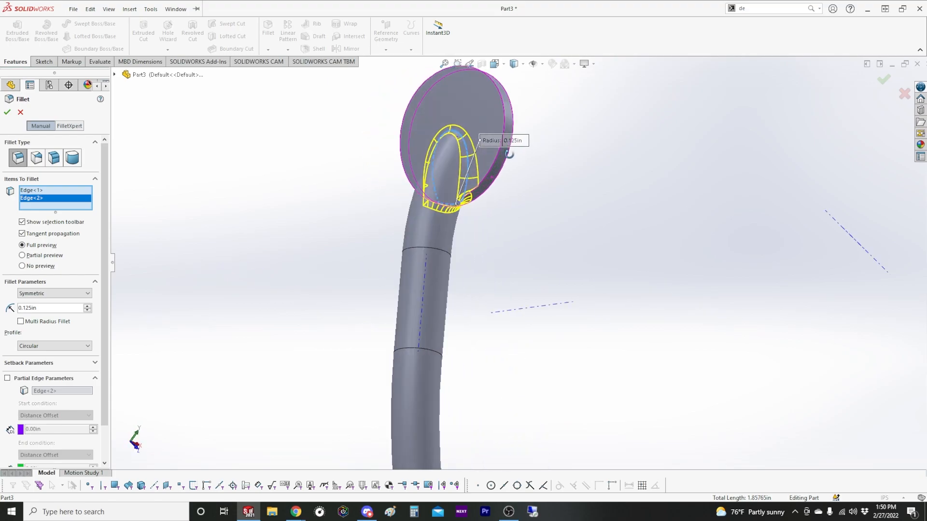
# Fillet the tube-to-flange joint and the disc flange rim at 0.125in
pyautogui.click(7, 112)
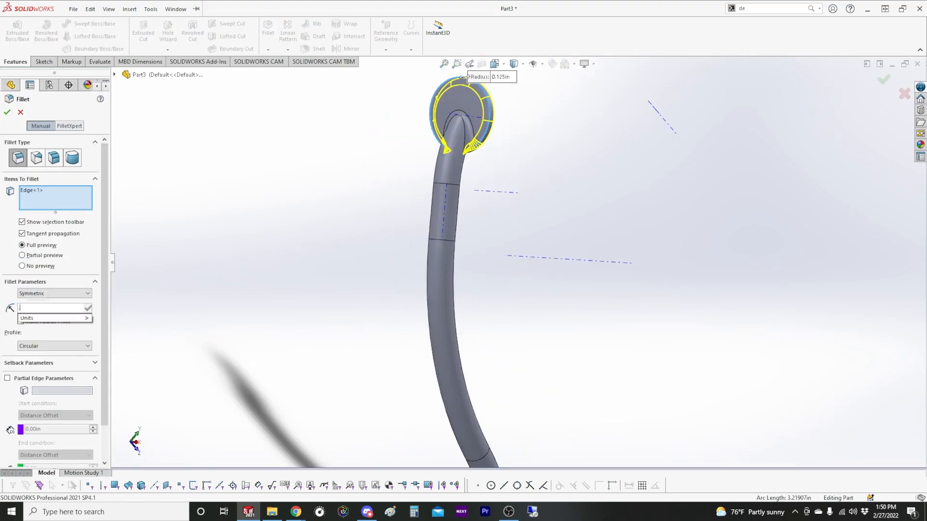
pyautogui.click(7, 112)
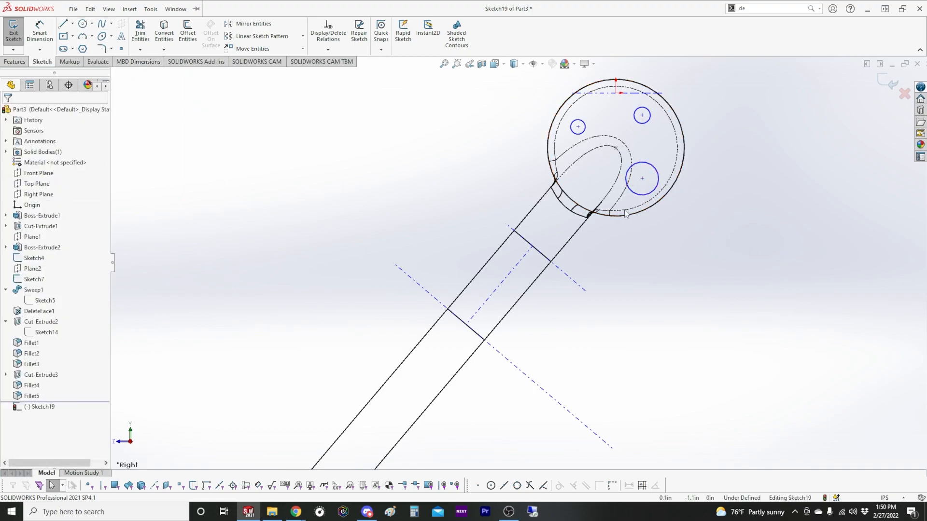
# Add a construction line and bolt-circle construction circle, and make the three hole circles equal
pyautogui.click(64, 23)
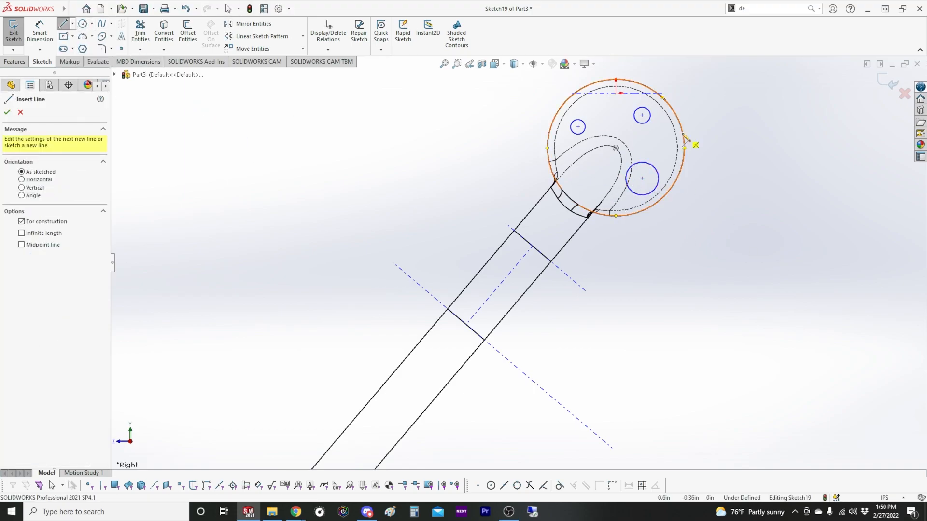
pyautogui.moveTo(617, 148); pyautogui.dragTo(643, 115)
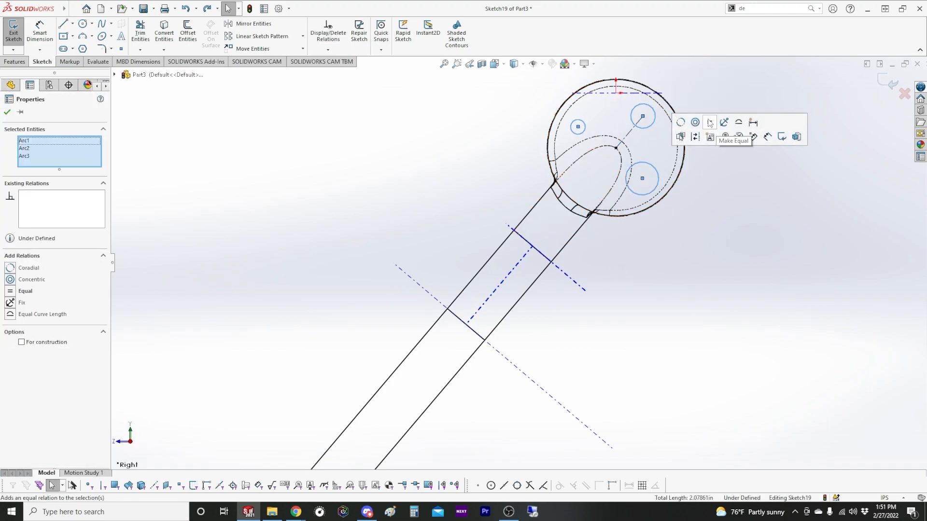
pyautogui.click(64, 24)
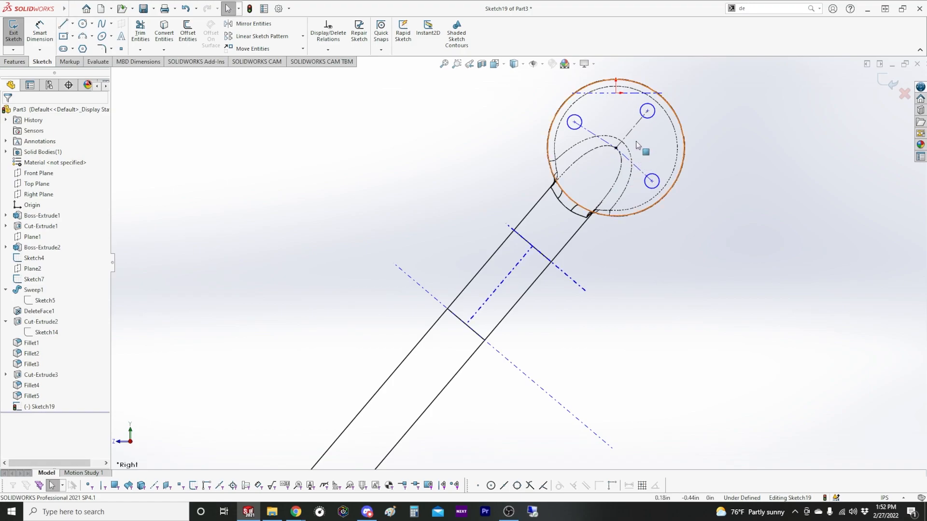
pyautogui.click(80, 23)
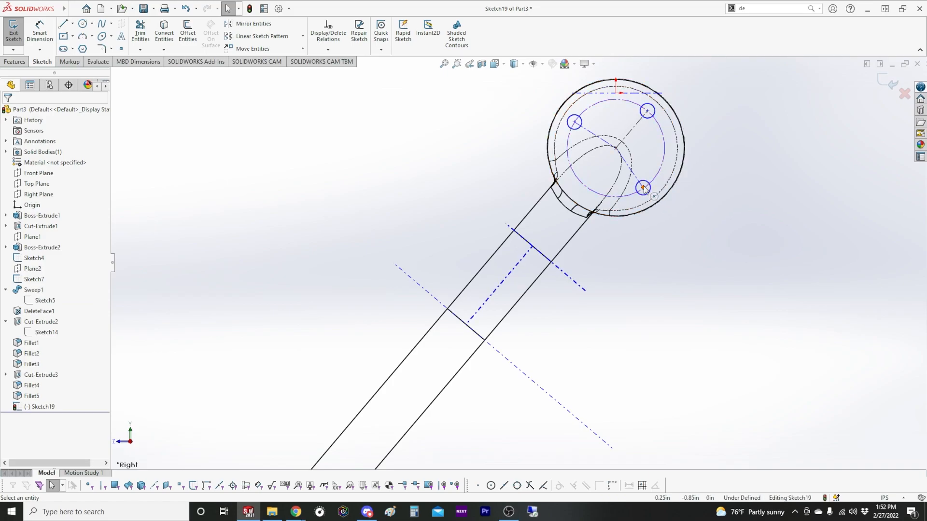
pyautogui.click(643, 188)
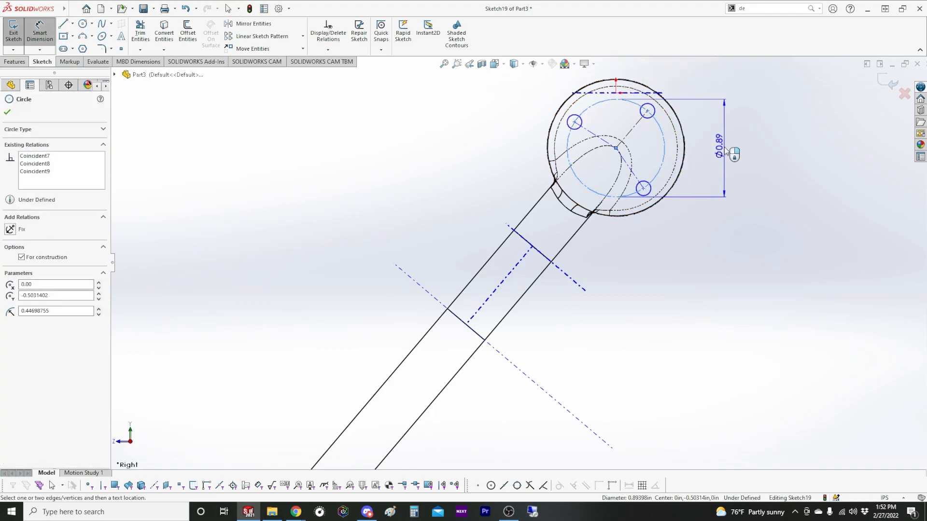
# Dimension the 0.88 bolt circle and the angles between the three holes to fully define the sketch
pyautogui.doubleClick(718, 153)
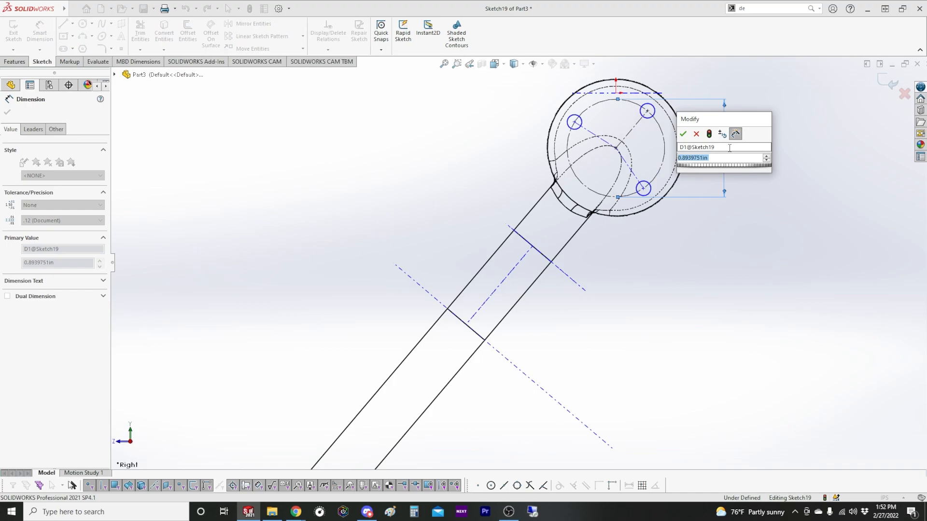
pyautogui.click(684, 133)
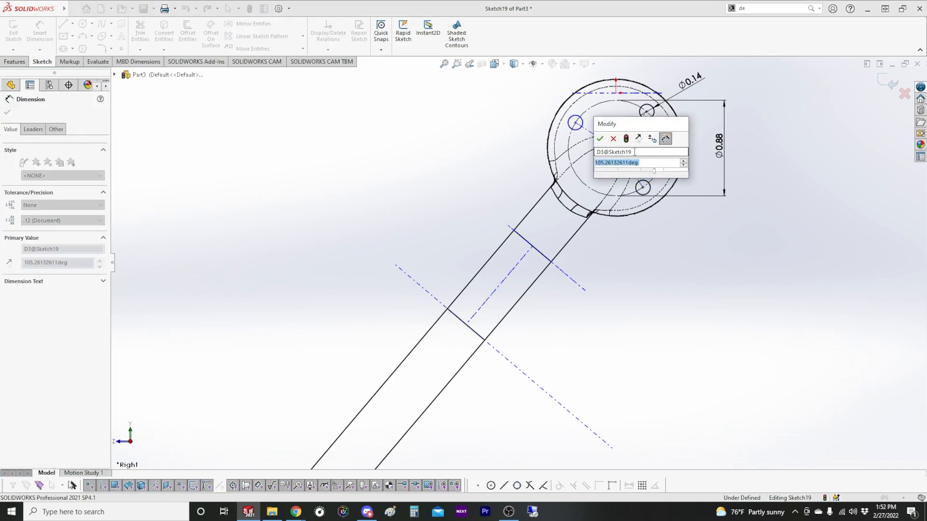
pyautogui.click(599, 138)
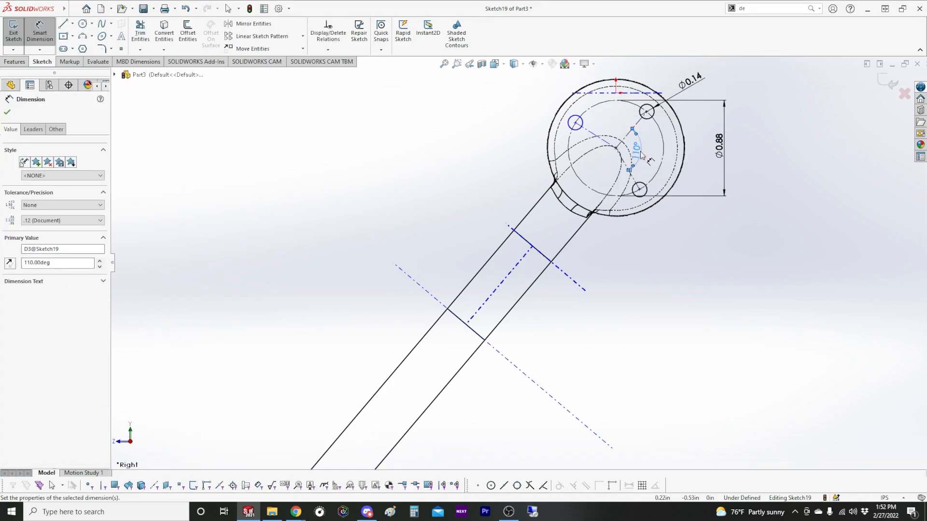
pyautogui.write('10.00deg')
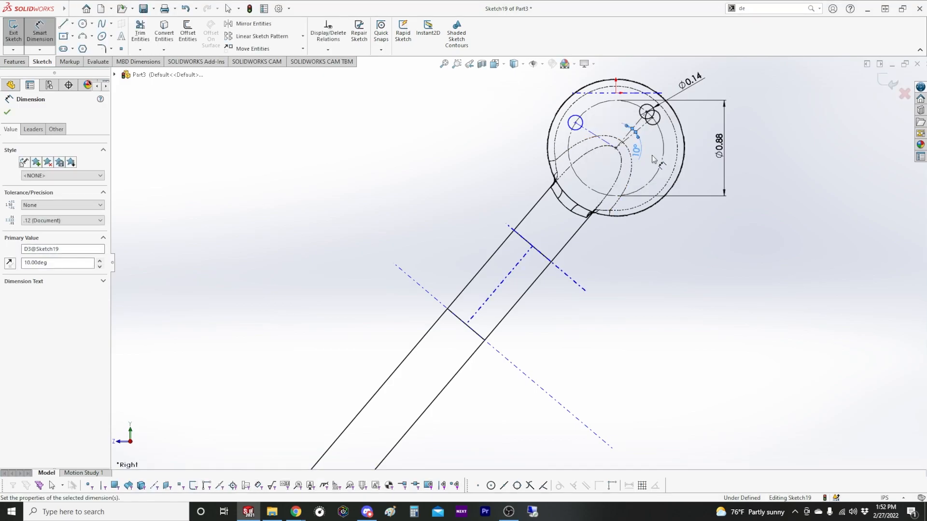
pyautogui.write('105.00deg')
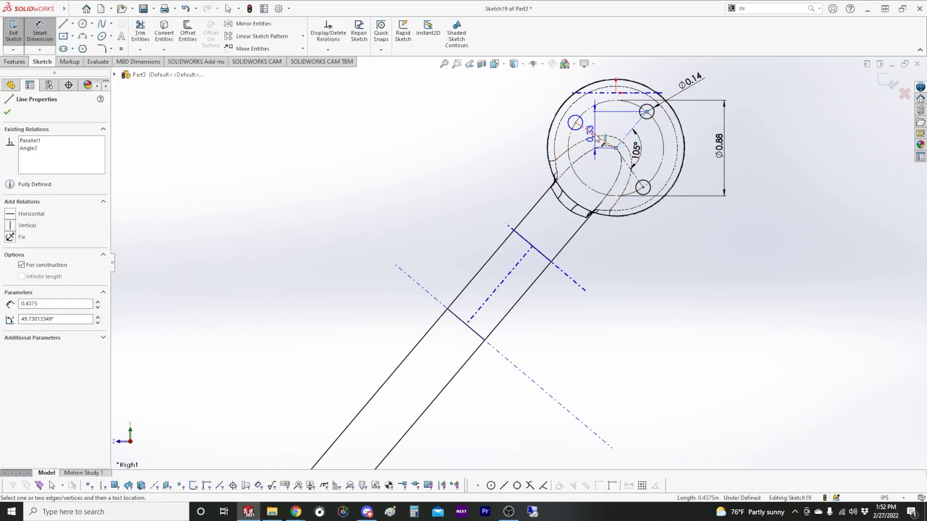
pyautogui.click(612, 114)
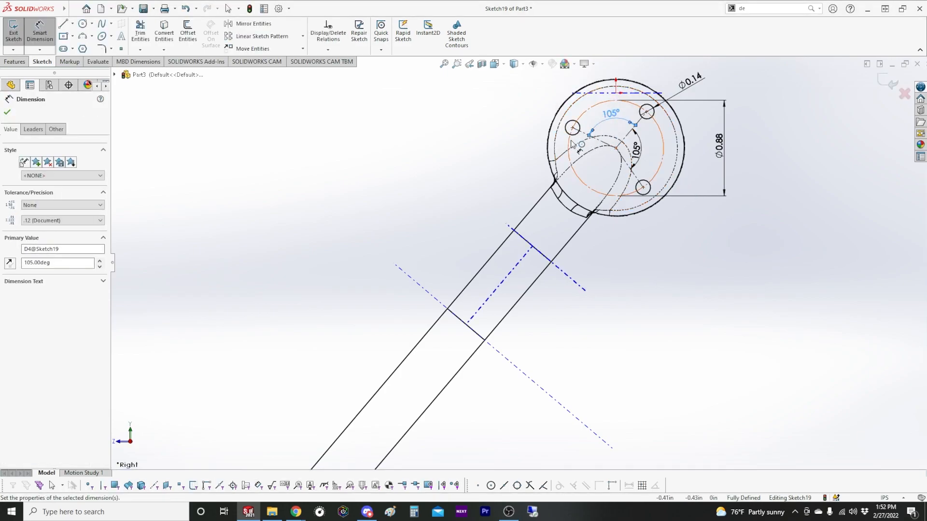
pyautogui.write('110.00deg')
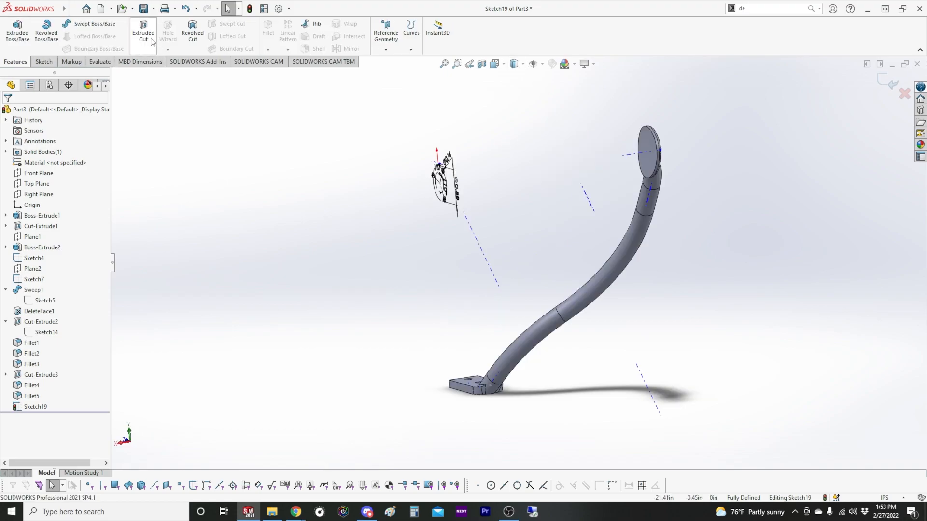
# Create Cut-Extrude4 from Sketch19 through the flange and modify the hole diameter dimension
pyautogui.click(143, 28)
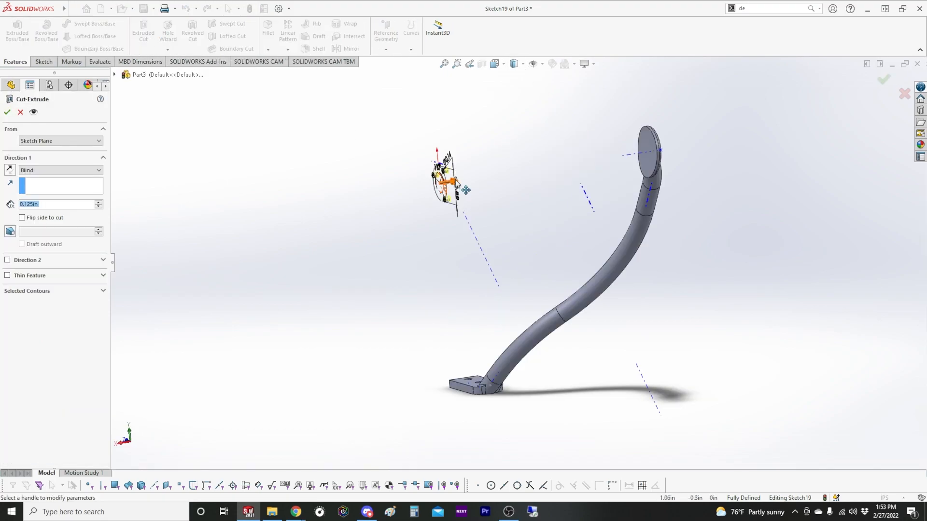
pyautogui.click(60, 170)
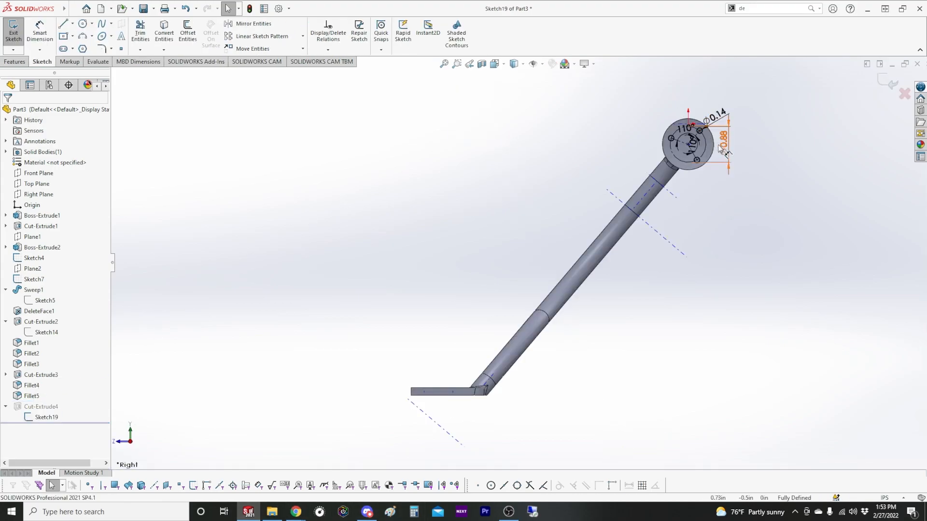
pyautogui.doubleClick(720, 133)
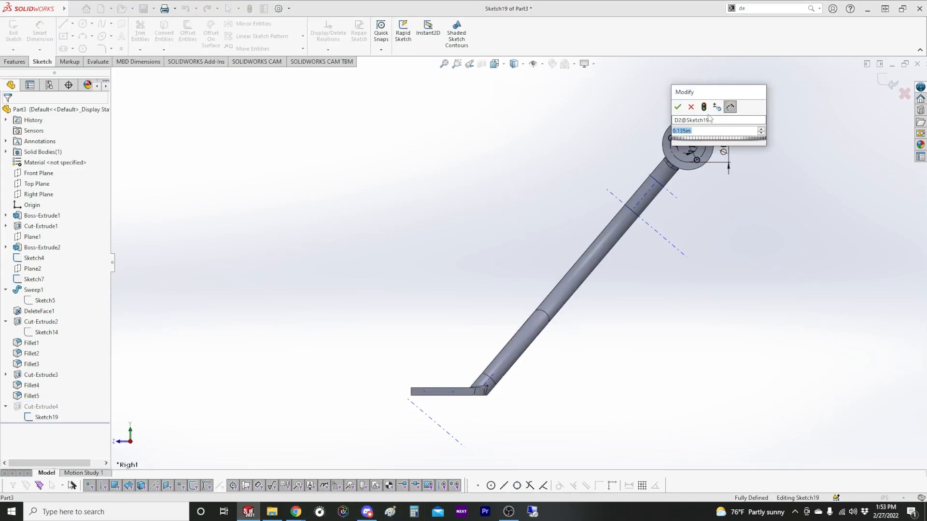
pyautogui.click(678, 107)
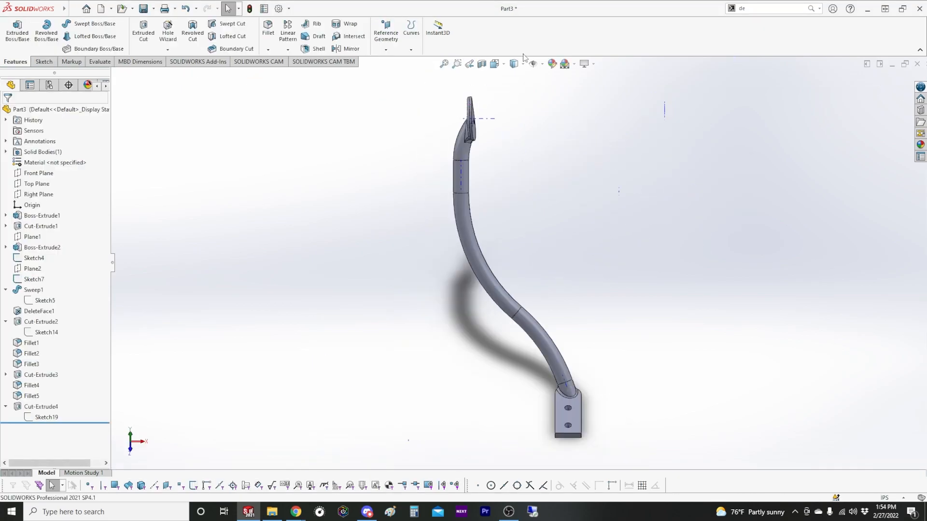
# Mirror the support body across the Right Plane with Merge solids unchecked, creating Mirror1
pyautogui.click(533, 63)
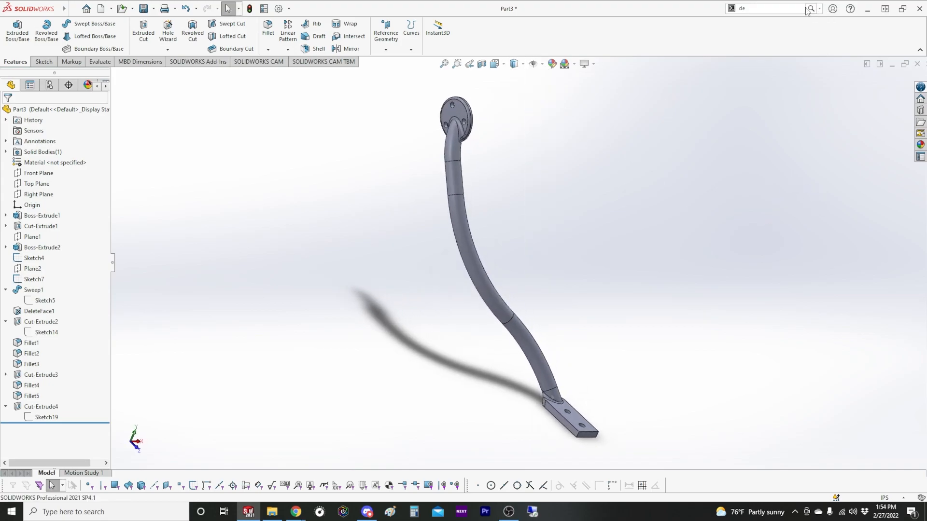
pyautogui.write('mirror')
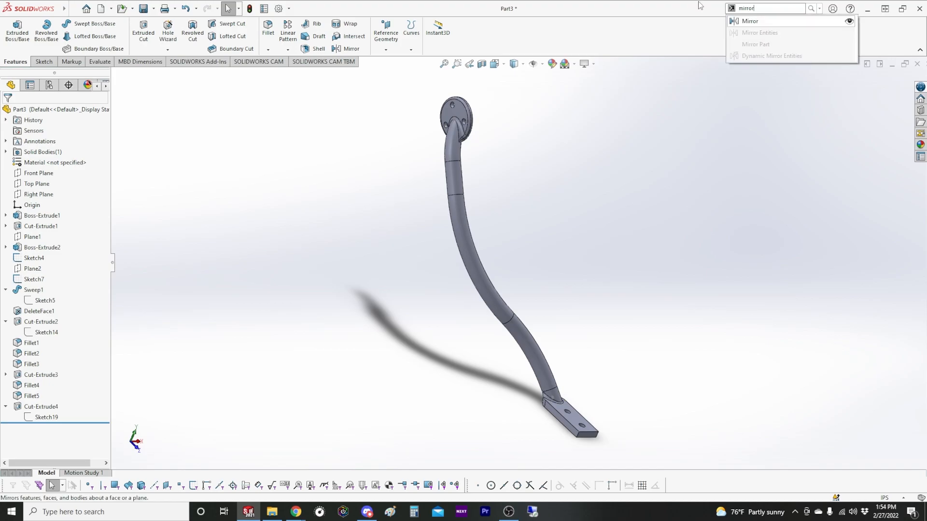
pyautogui.click(751, 20)
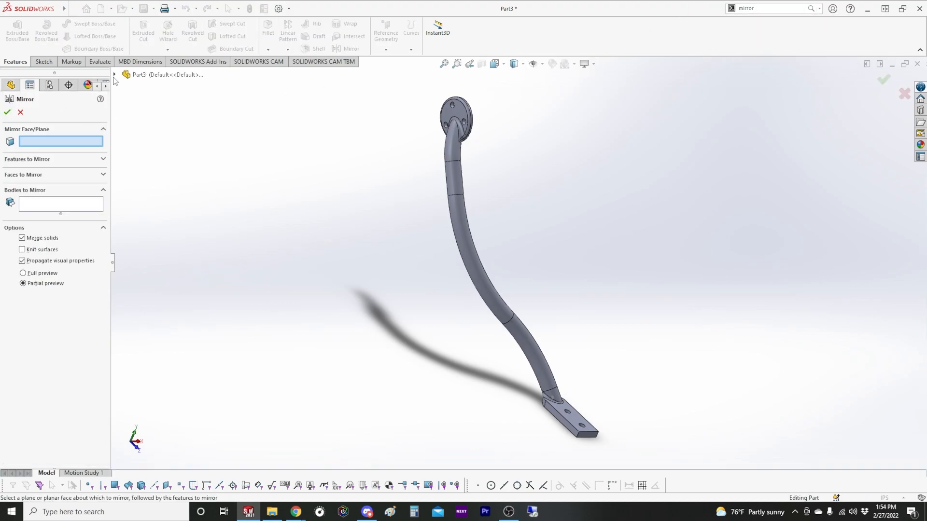
pyautogui.click(158, 159)
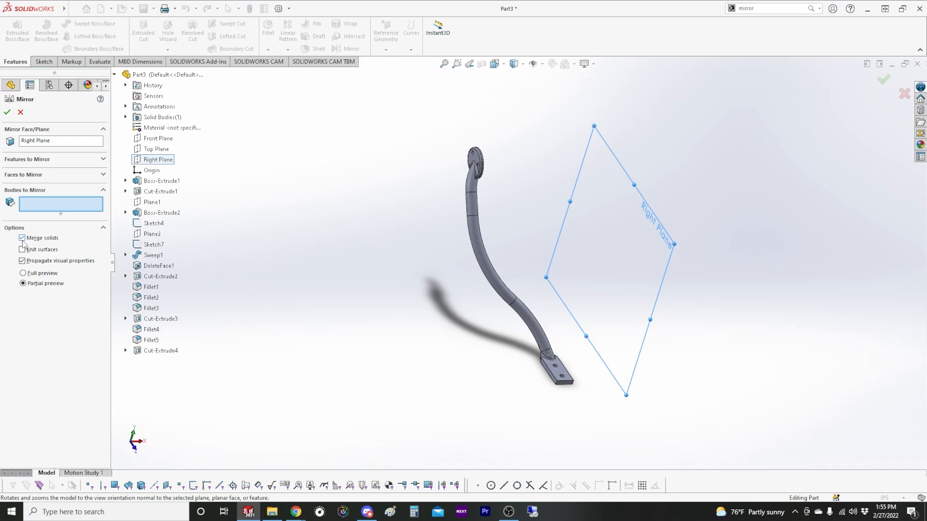
pyautogui.click(23, 237)
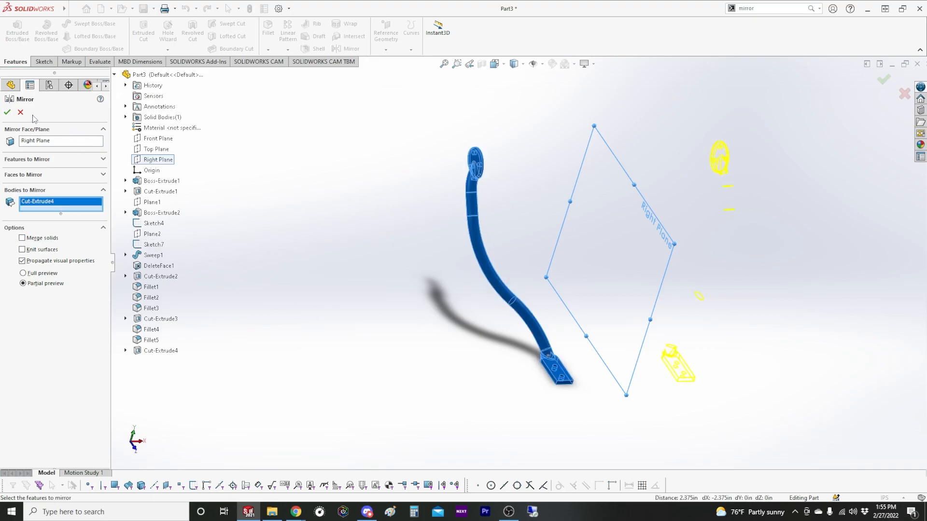
pyautogui.click(7, 112)
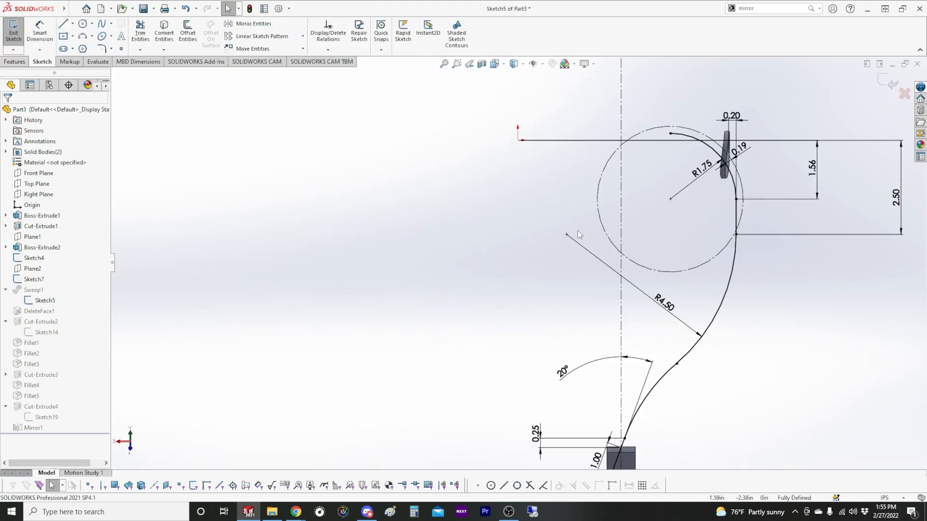
# Change Sketch5's lower vertical dimension from 2.50 in to 2.00 in
pyautogui.doubleClick(896, 194)
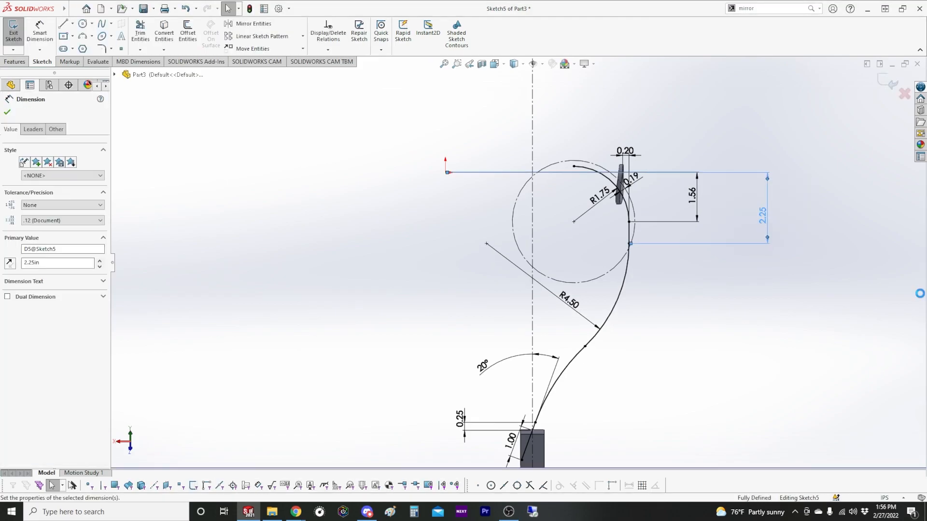
pyautogui.write('2.00in')
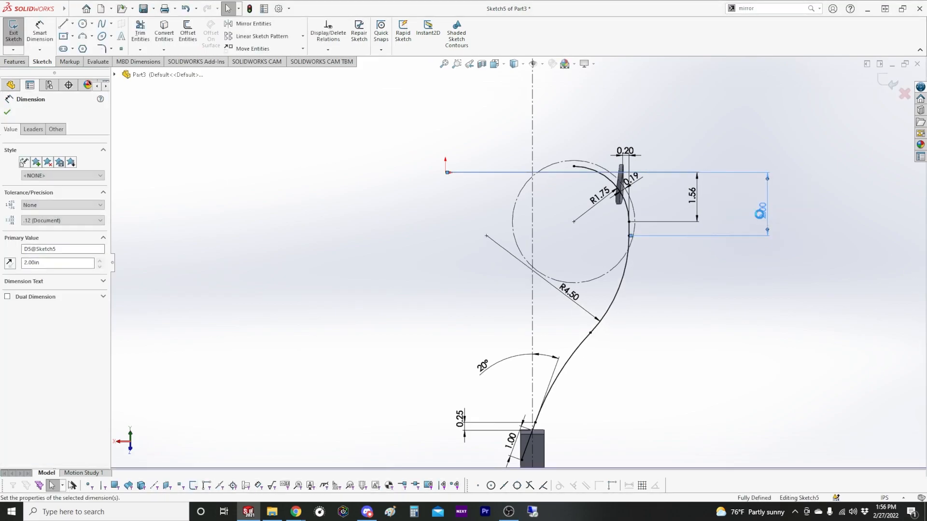